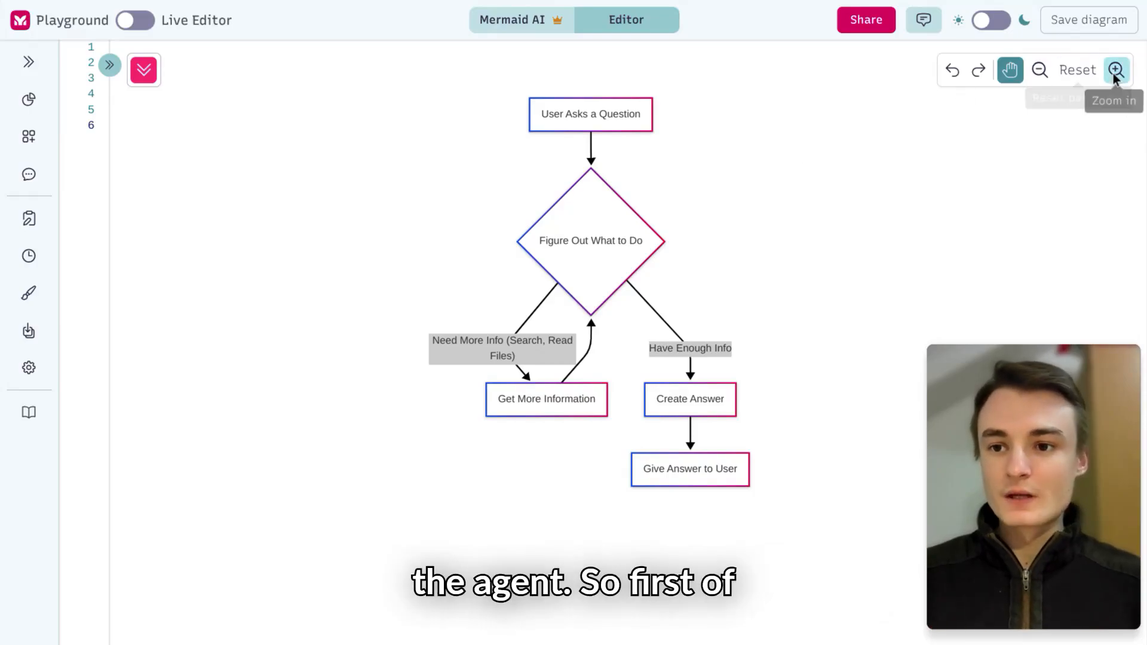
Step: Zoom in on the agent flowchart so the information, answer-creation and give-answer boxes fill the view
{"action": "left_click", "coordinate": [1115, 70]}
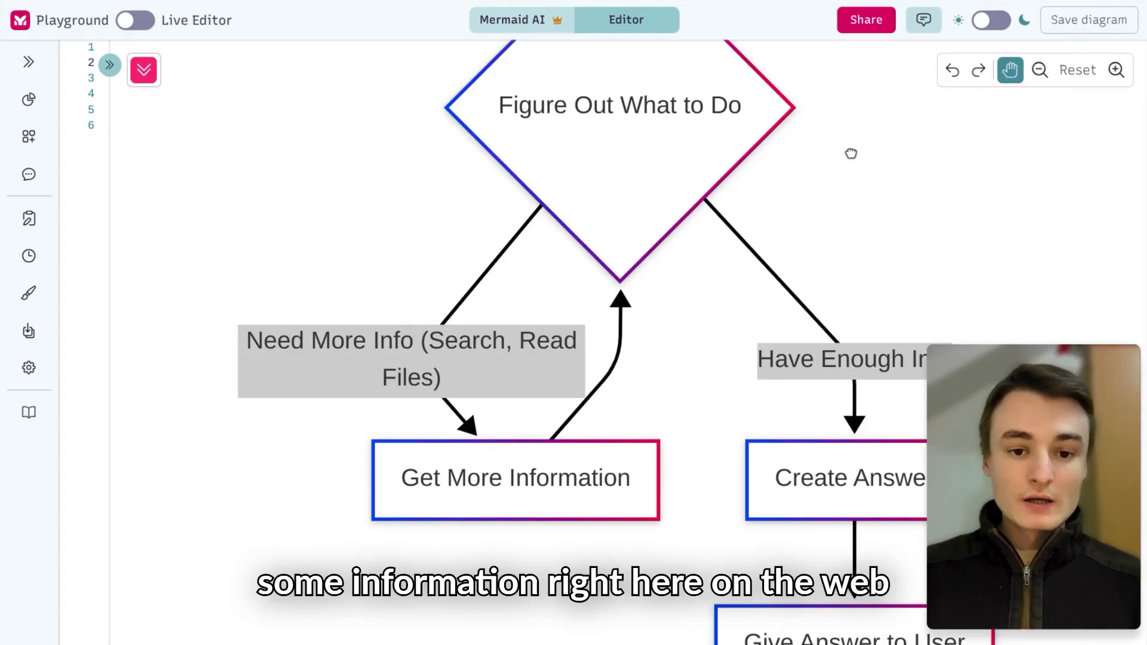
{"action": "mouse_move", "coordinate": [622, 371]}
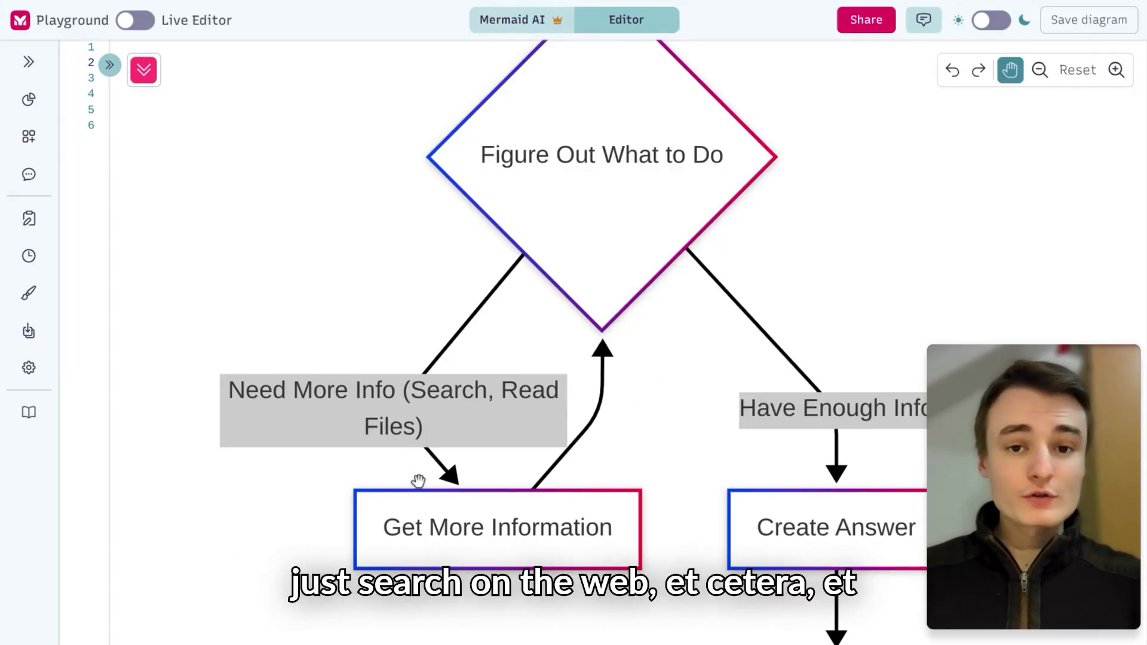
{"action": "mouse_move", "coordinate": [604, 414]}
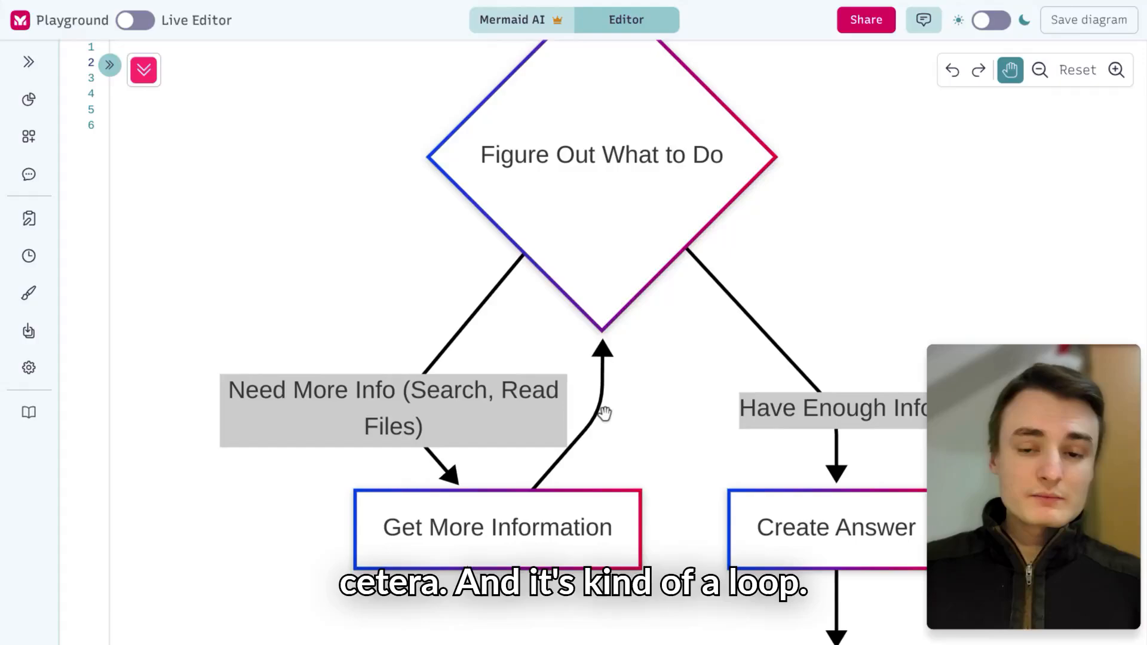
{"action": "mouse_move", "coordinate": [865, 293]}
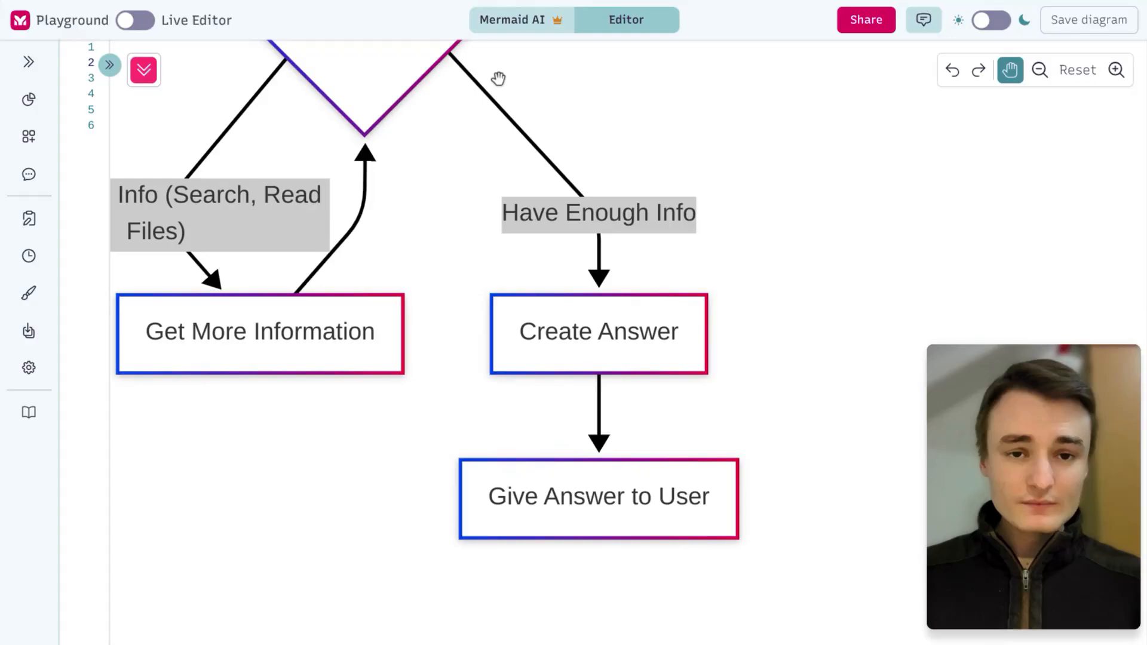
Step: Switch from the Mermaid Live Editor to the Replit workspace with the Browser Use WebUI
{"action": "left_click", "coordinate": [506, 17]}
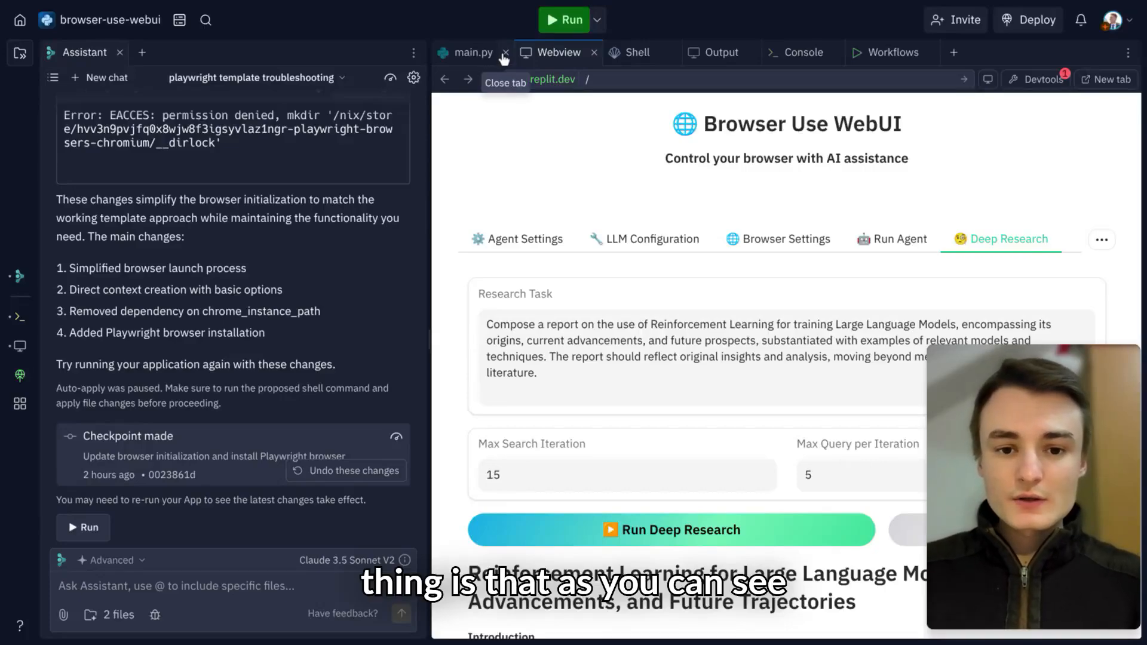
Step: Close main.py and read down through the reinforcement learning report's introduction on LLM alignment and RLHF
{"action": "left_click", "coordinate": [504, 51]}
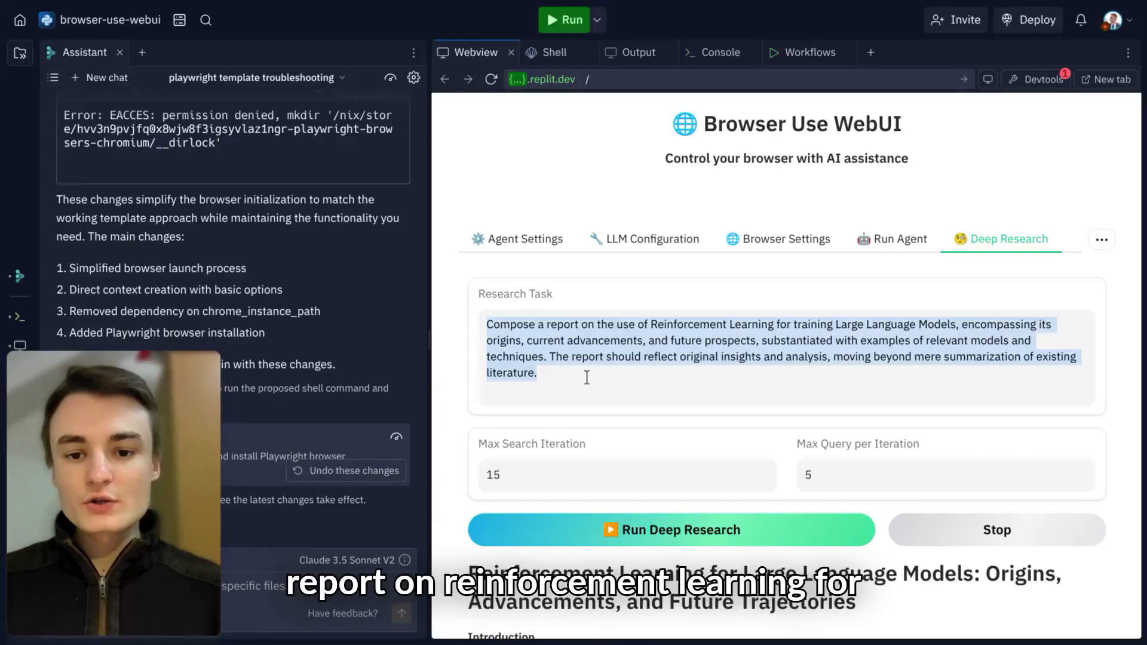
{"action": "left_click", "coordinate": [920, 324]}
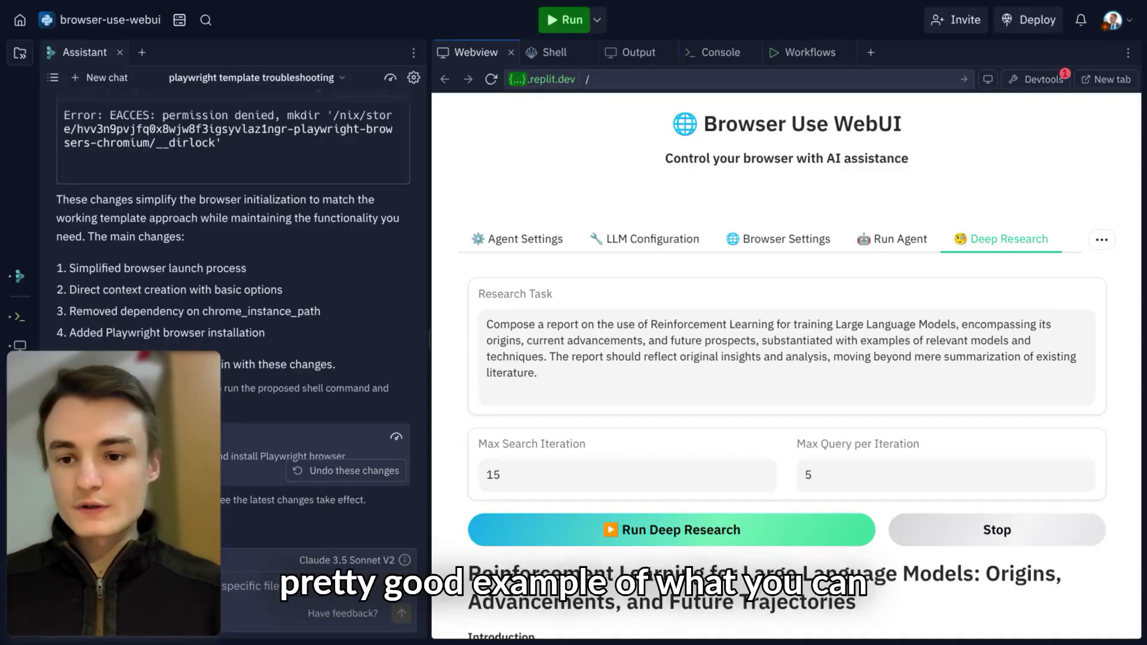
{"action": "scroll", "scroll_direction": "down", "scroll_amount": 3}
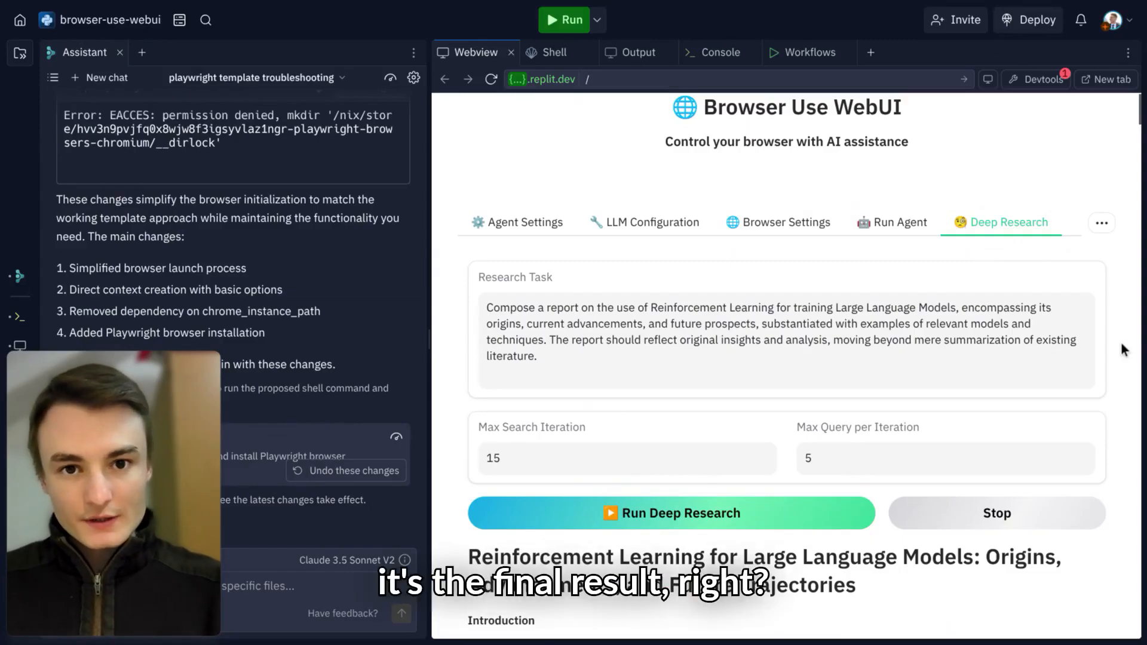
{"action": "scroll", "scroll_direction": "down", "scroll_amount": 3}
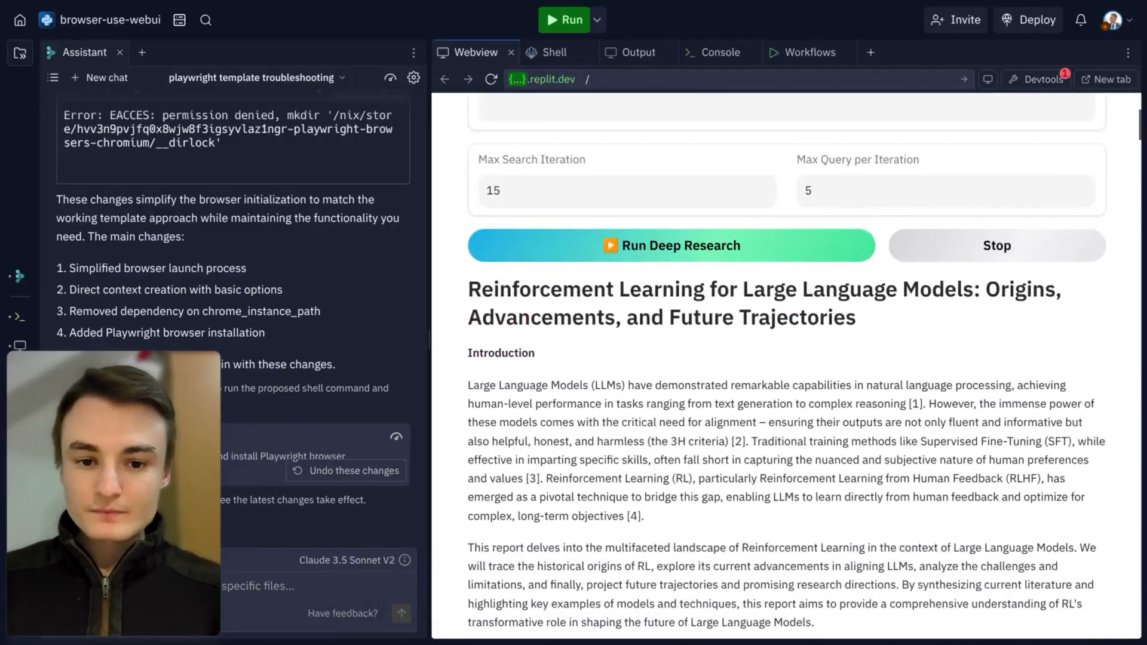
{"action": "scroll", "scroll_direction": "down", "scroll_amount": 3}
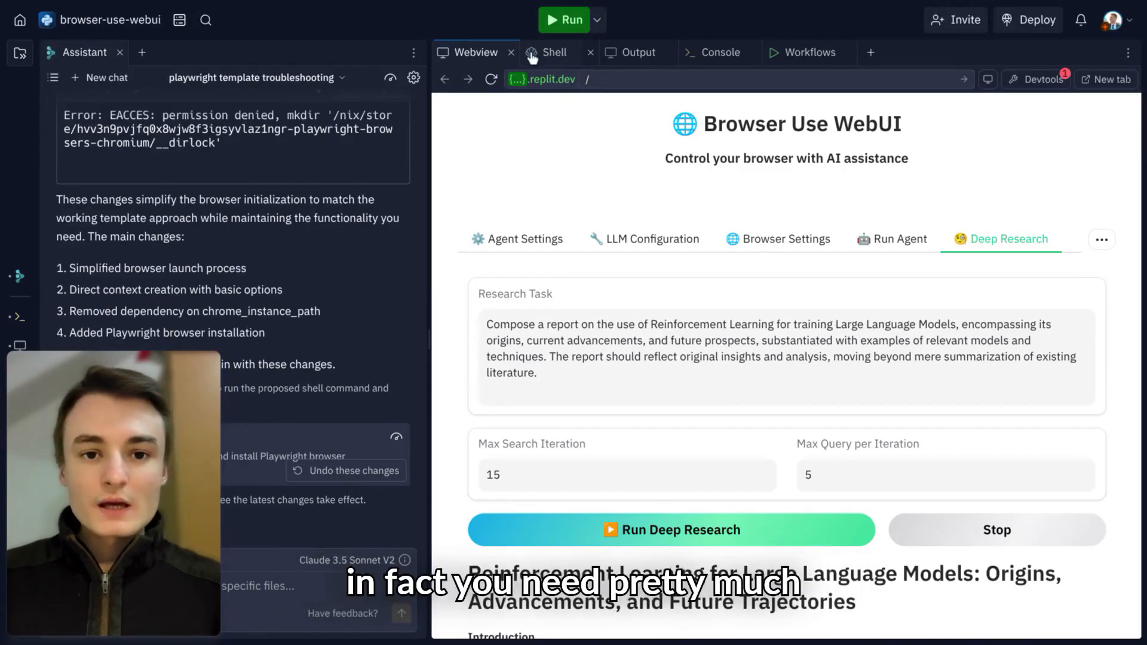
{"action": "mouse_move", "coordinate": [589, 53]}
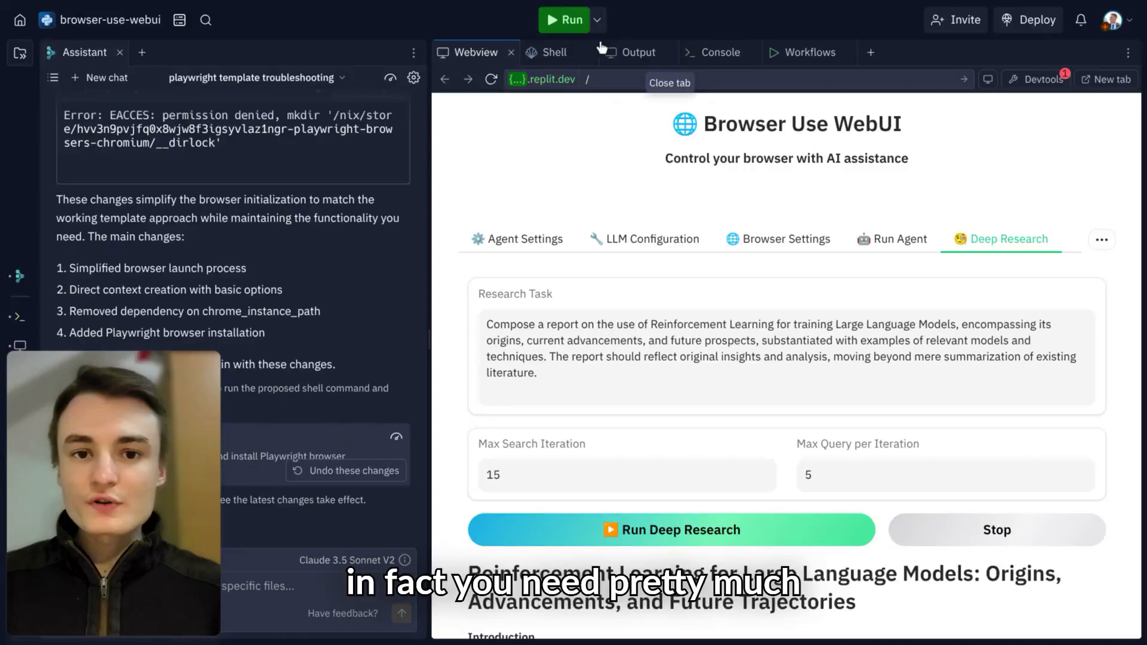
Step: Review the finished deep research run's logs in the Shell and Output panes
{"action": "left_click", "coordinate": [551, 51]}
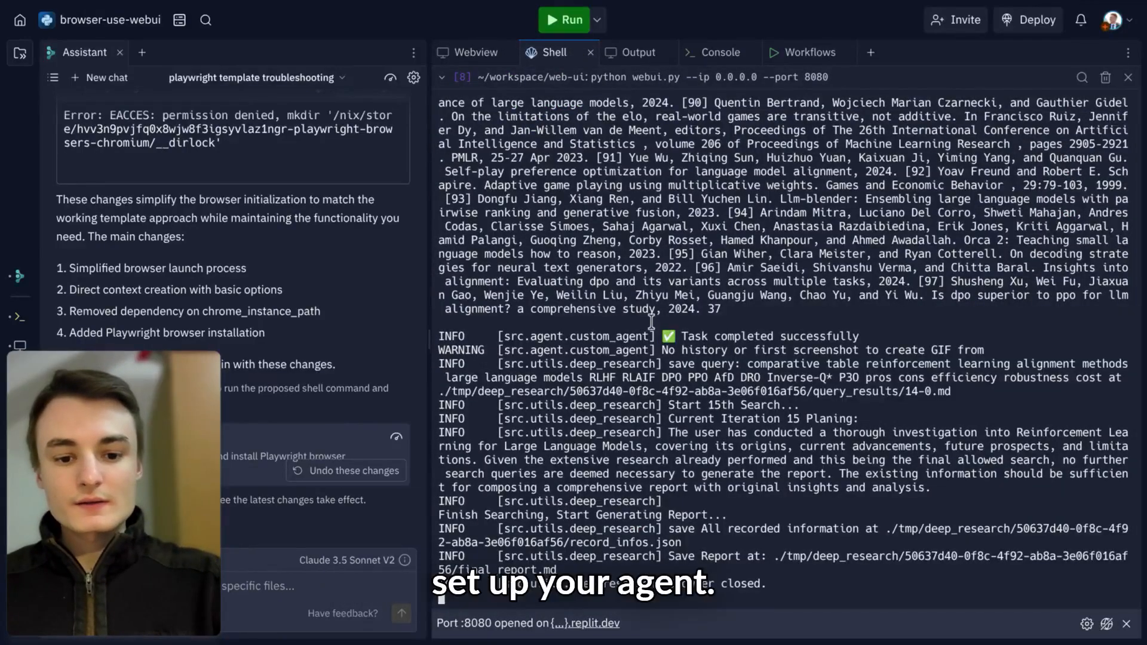
{"action": "left_click", "coordinate": [638, 51]}
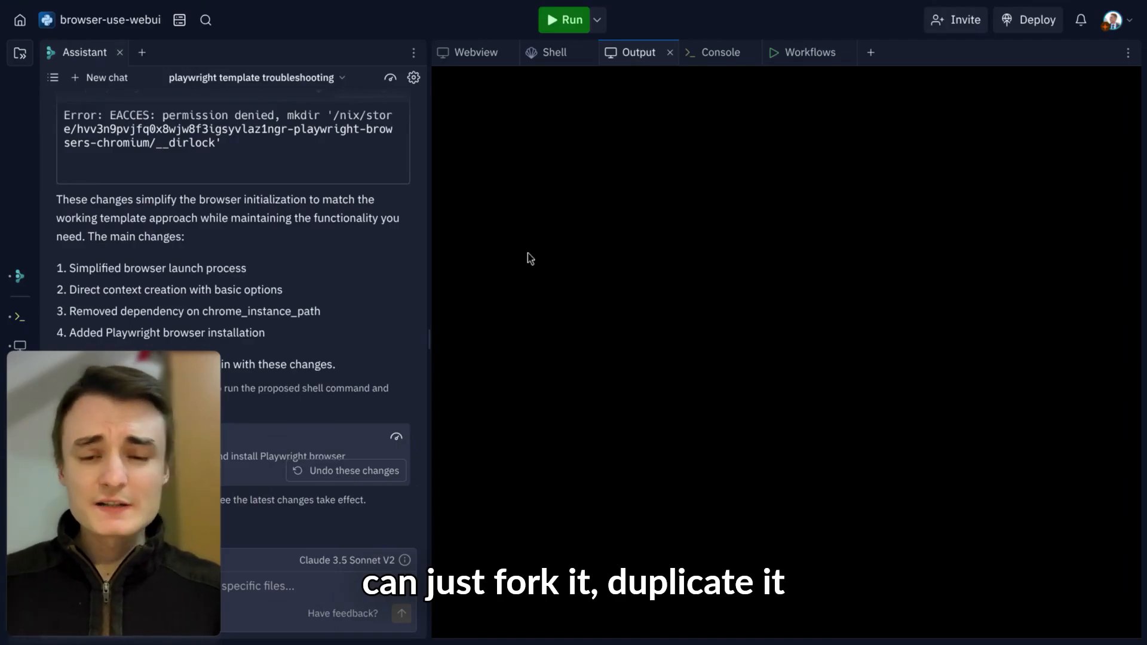
{"action": "left_click", "coordinate": [554, 52]}
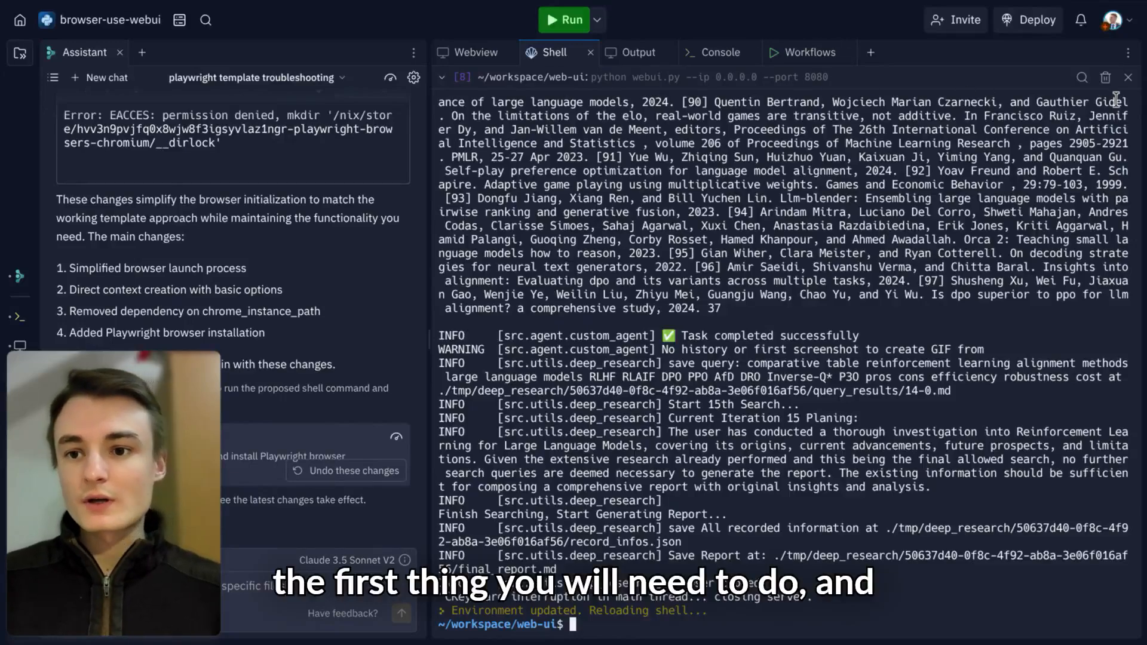
{"action": "mouse_move", "coordinate": [1107, 78]}
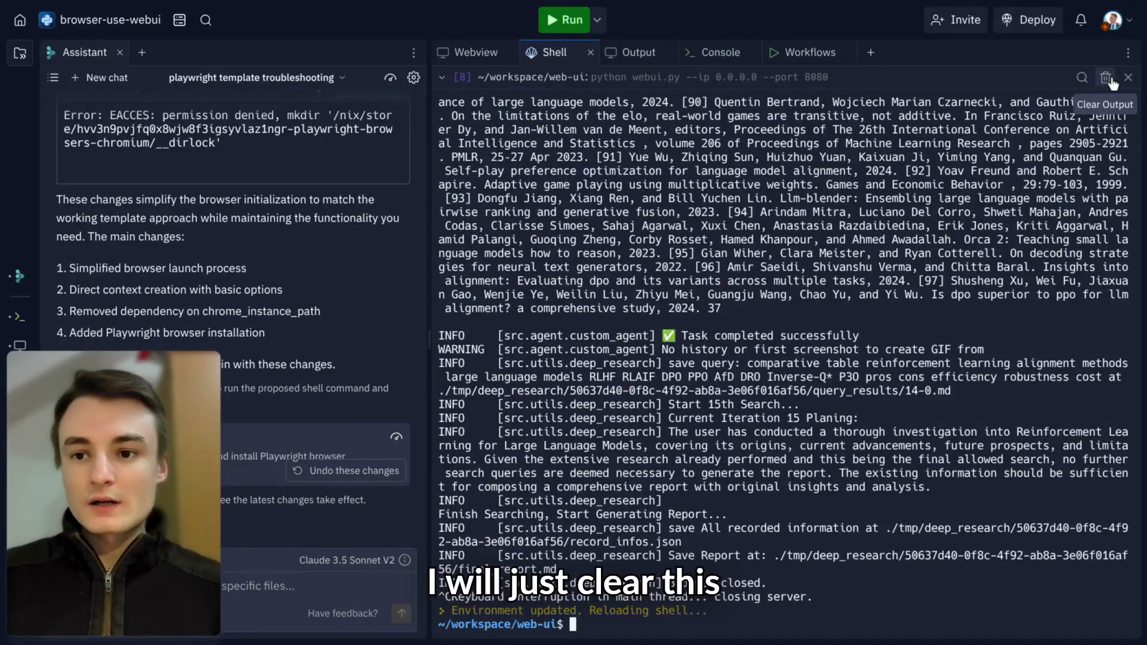
Step: Clear the shell log, move back into the web-ui folder, and check the web preview shows no server running
{"action": "left_click", "coordinate": [1105, 76]}
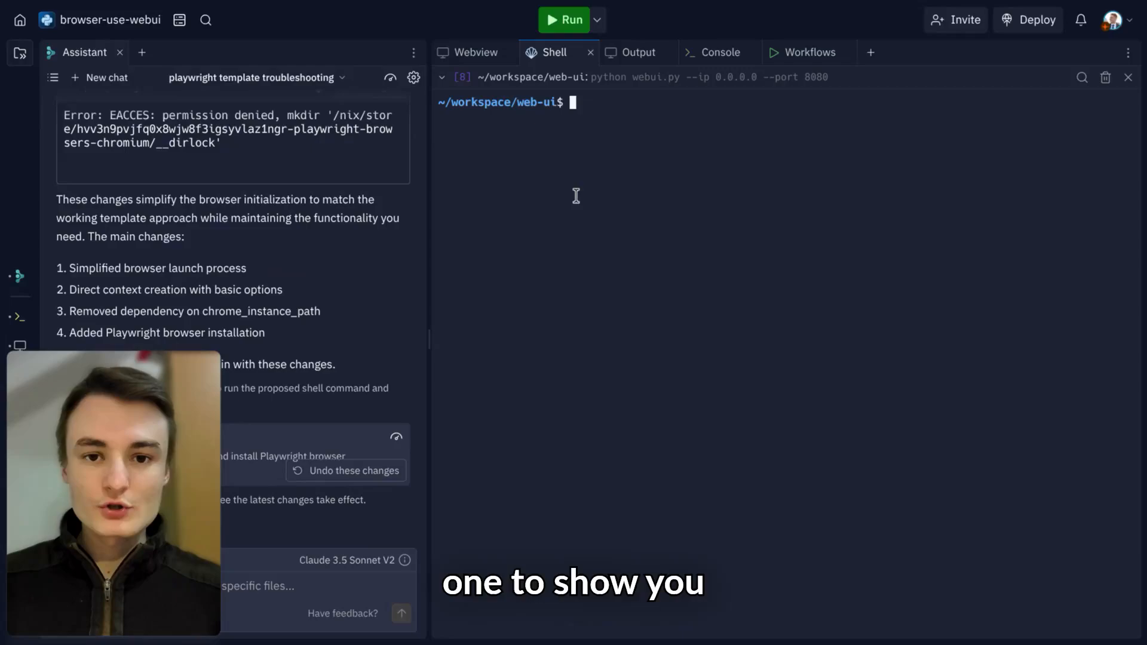
{"action": "type", "text": "cd .."}
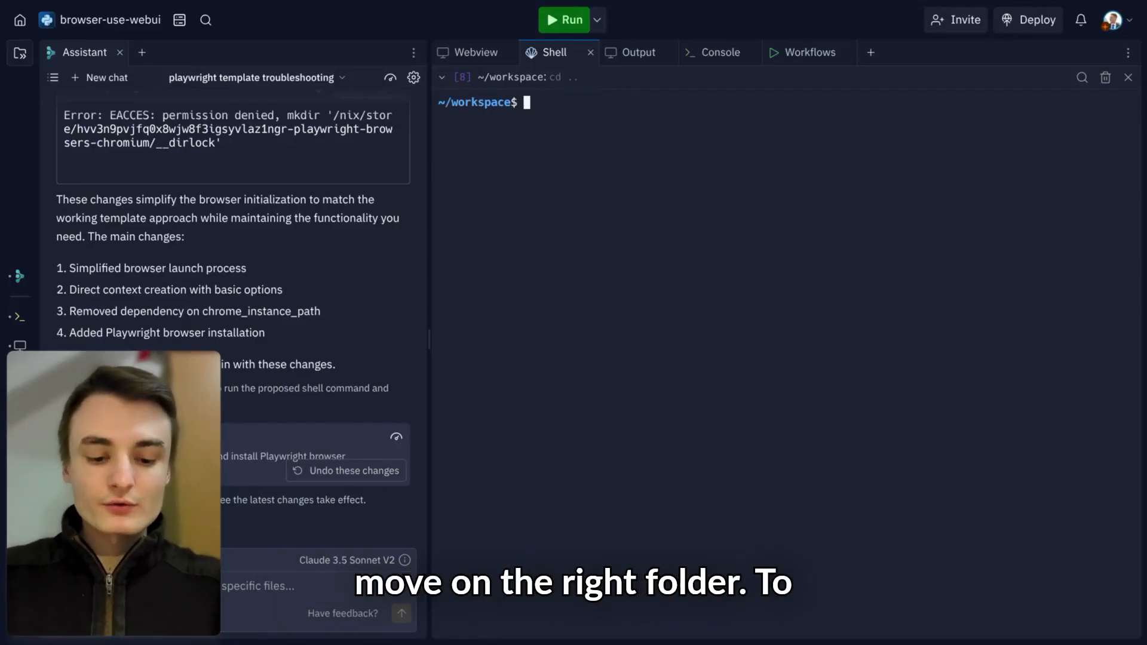
{"action": "type", "text": "cd"}
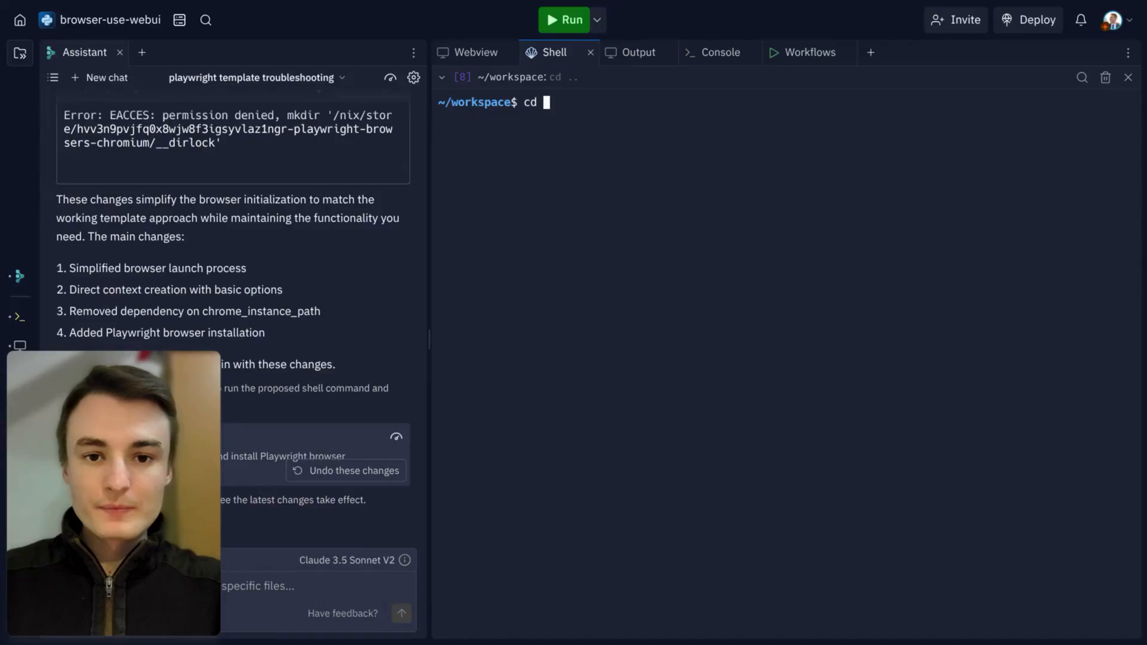
{"action": "type", "text": "web-ui/"}
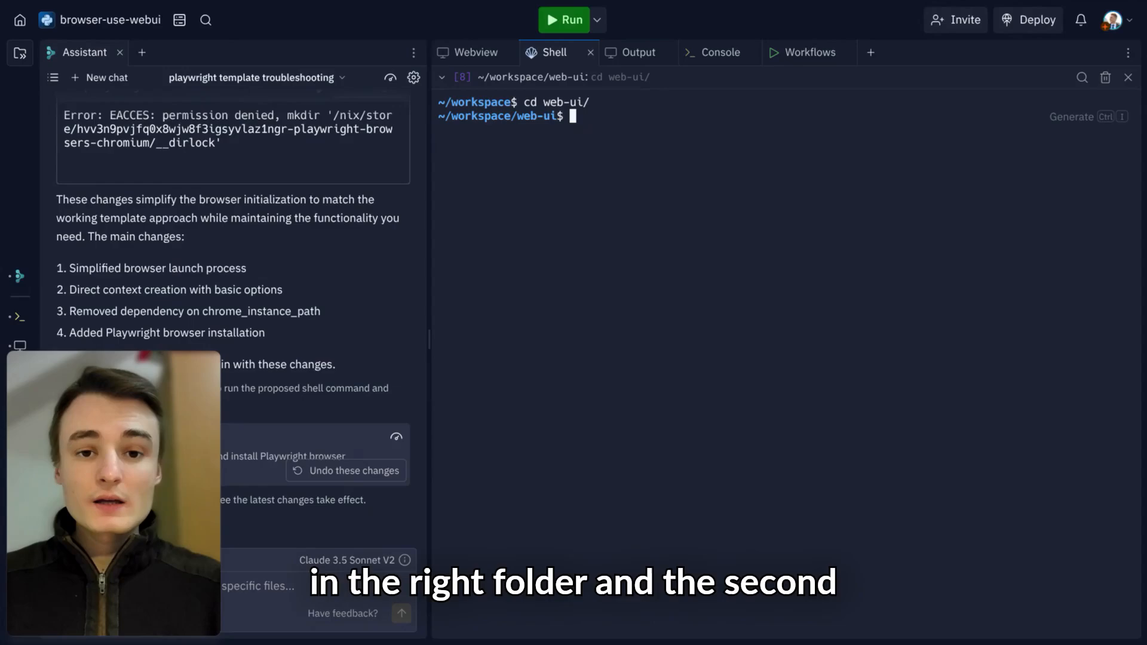
{"action": "mouse_move", "coordinate": [552, 162]}
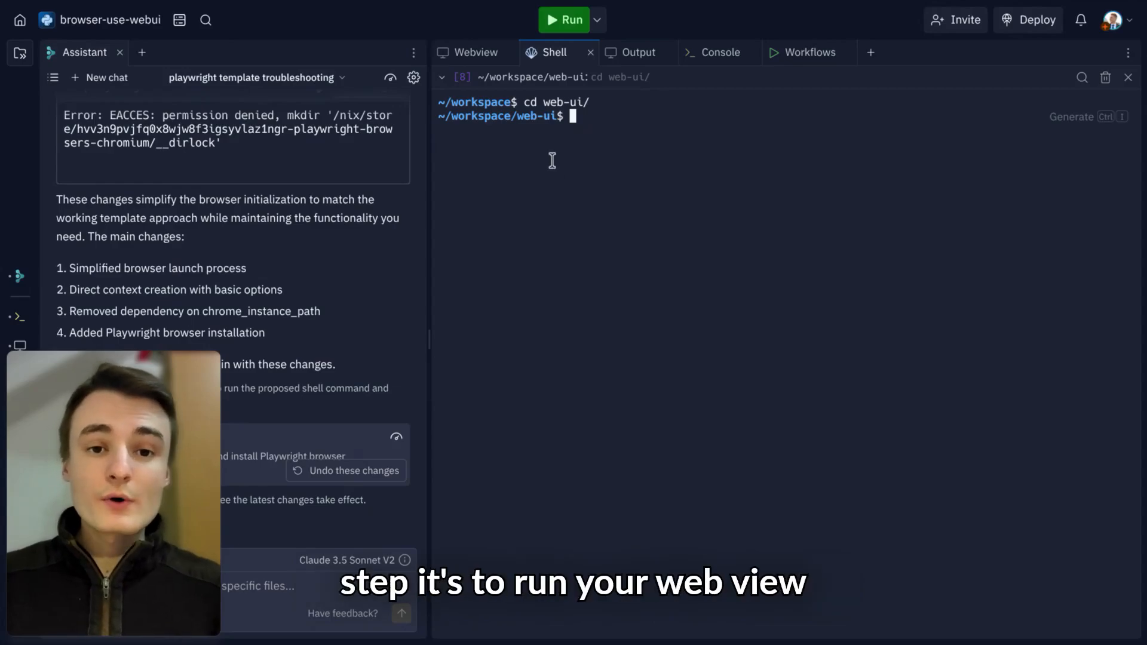
{"action": "left_click", "coordinate": [475, 51]}
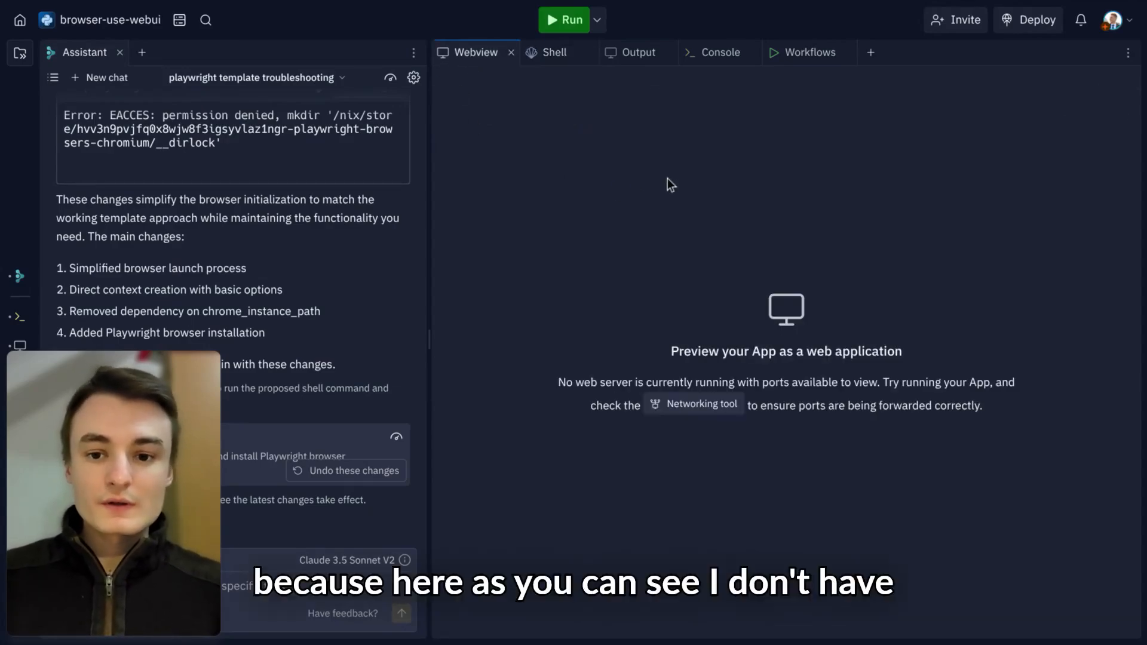
{"action": "mouse_move", "coordinate": [724, 198]}
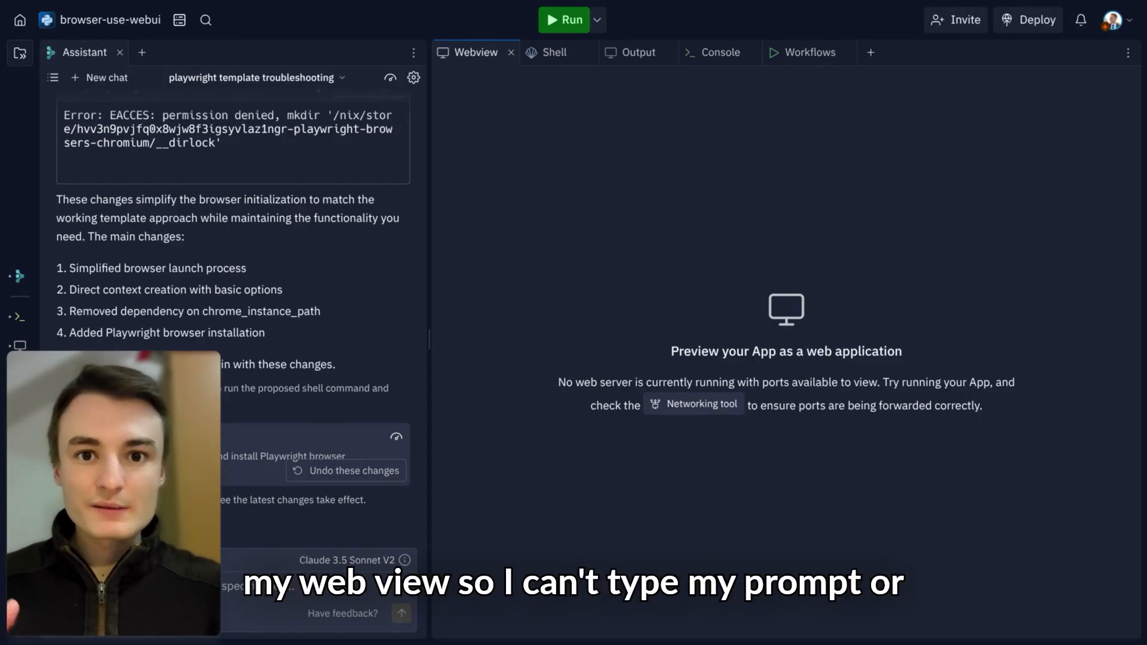
Step: Start the WebUI server with 'python webui.py --ip 0.0.0.0 --port 8080' and view its Agent Settings page in the preview
{"action": "left_click", "coordinate": [554, 51]}
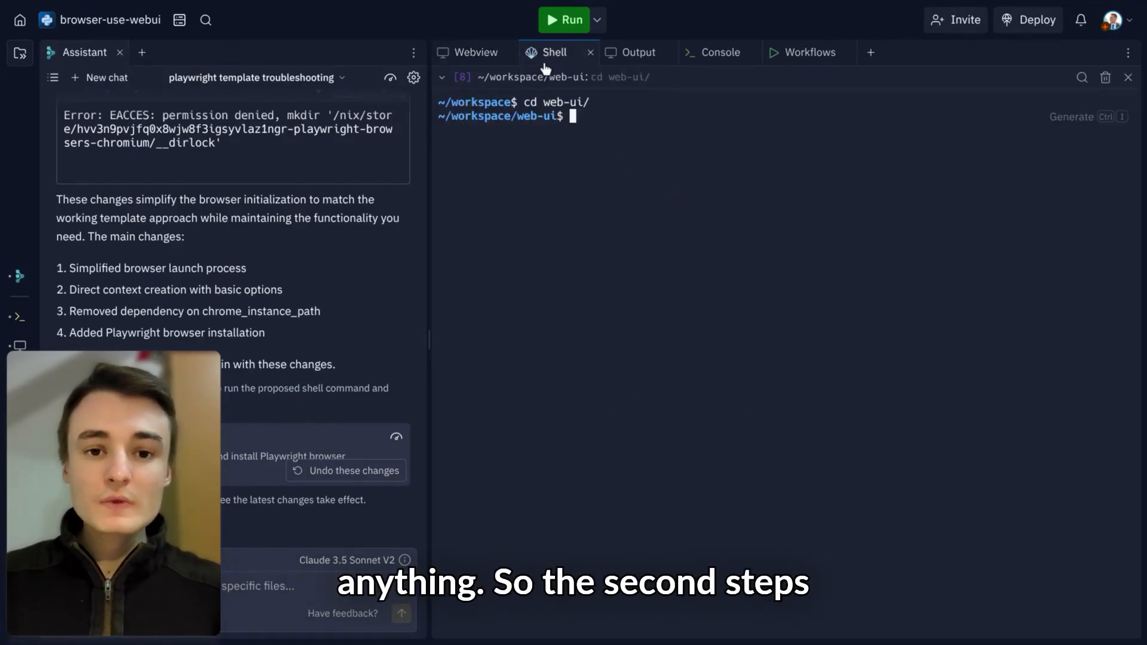
{"action": "type", "text": "cd .."}
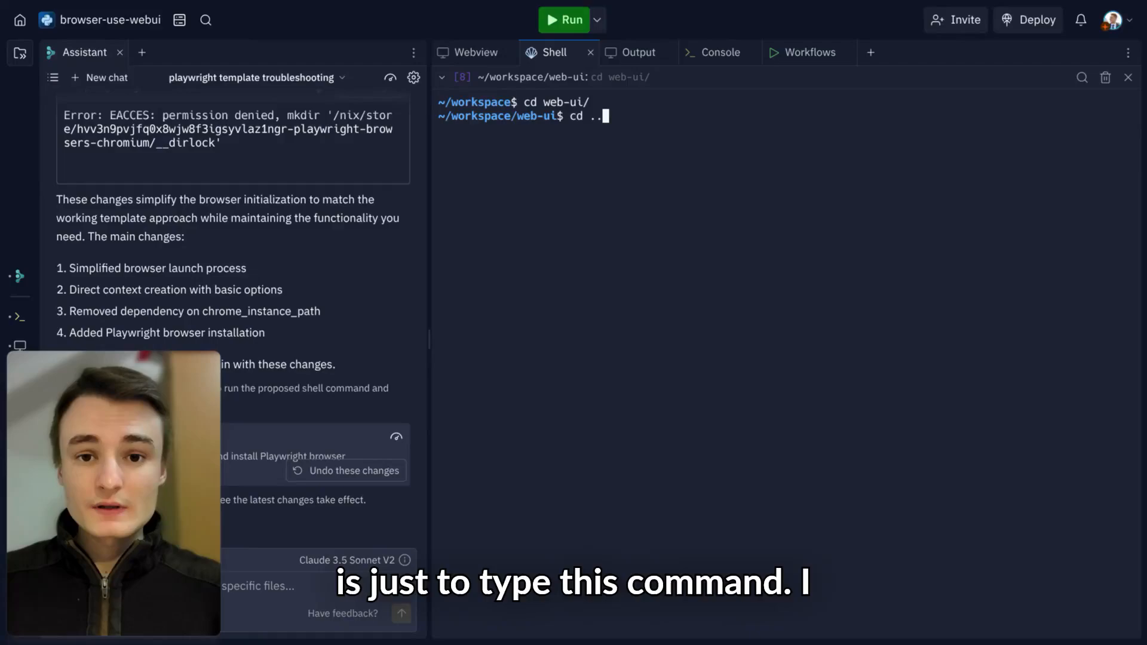
{"action": "type", "text": "python webui.py --ip 0.0.0.0 --port 8080"}
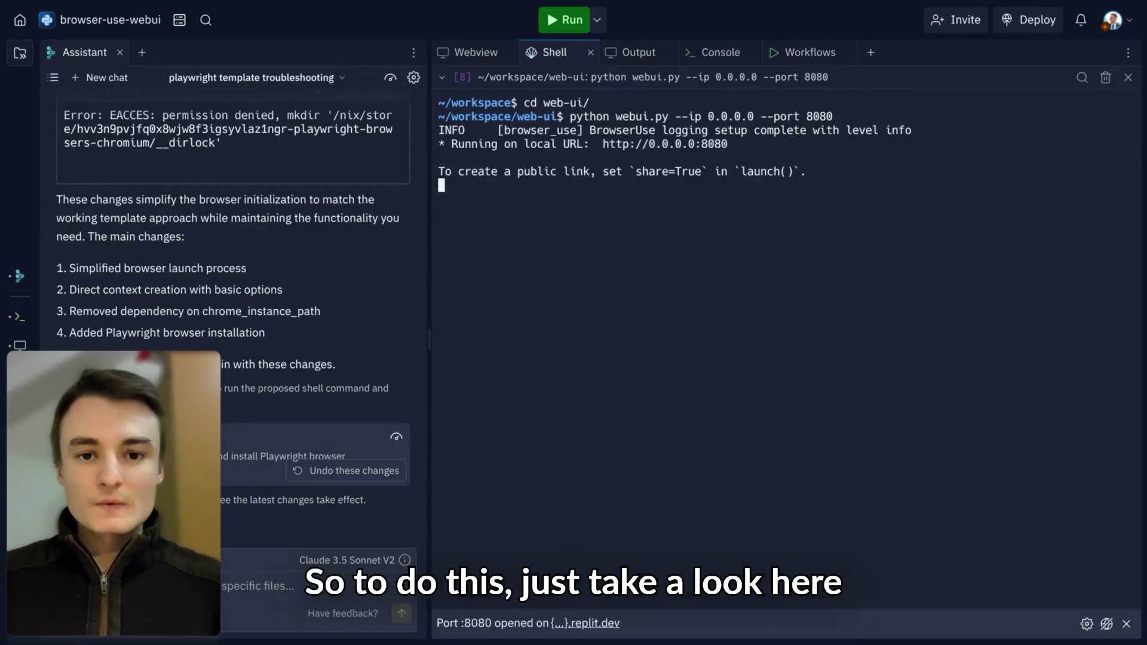
{"action": "left_click", "coordinate": [475, 52]}
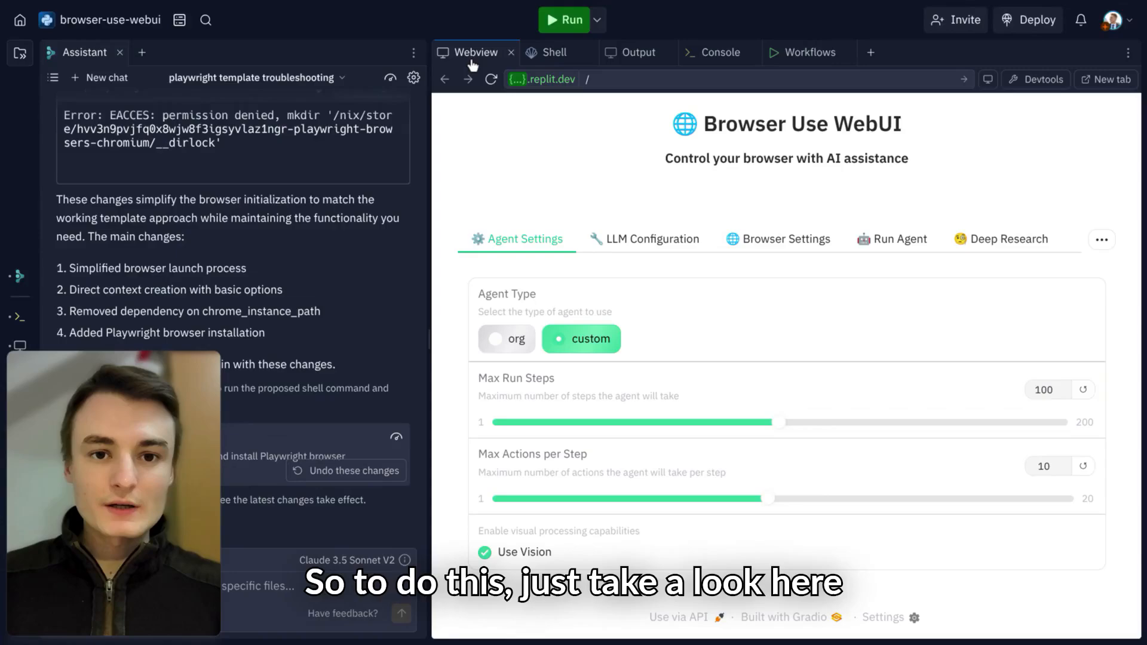
{"action": "mouse_move", "coordinate": [686, 329]}
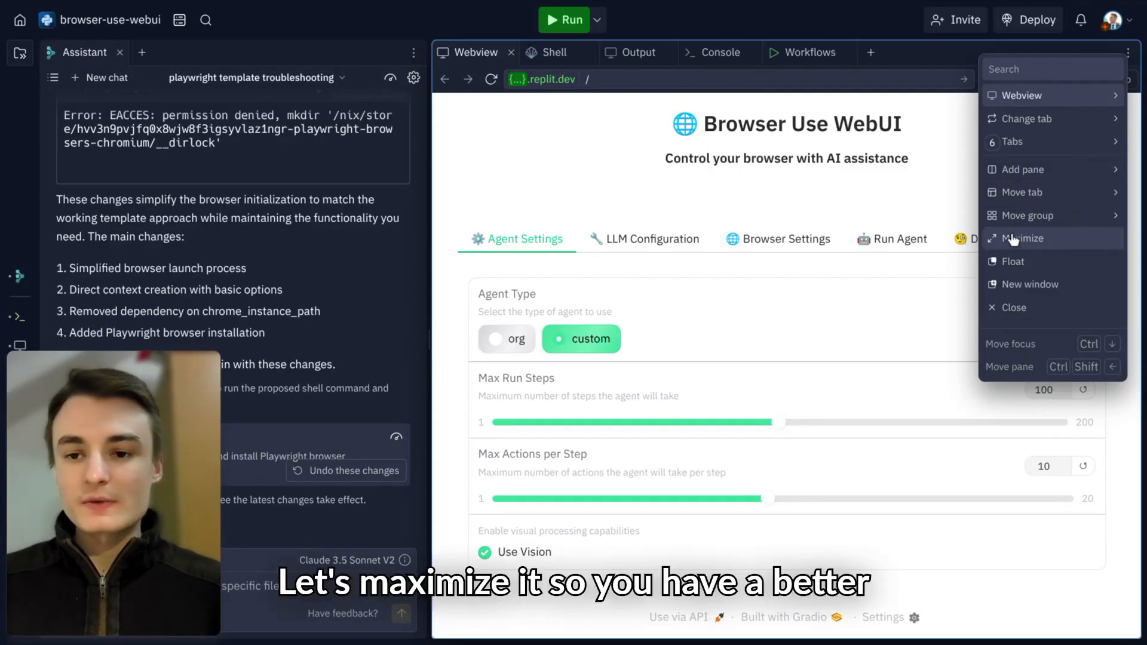
Step: Maximize the WebUI preview pane and turn off Use Vision in Agent Settings
{"action": "left_click", "coordinate": [1022, 238]}
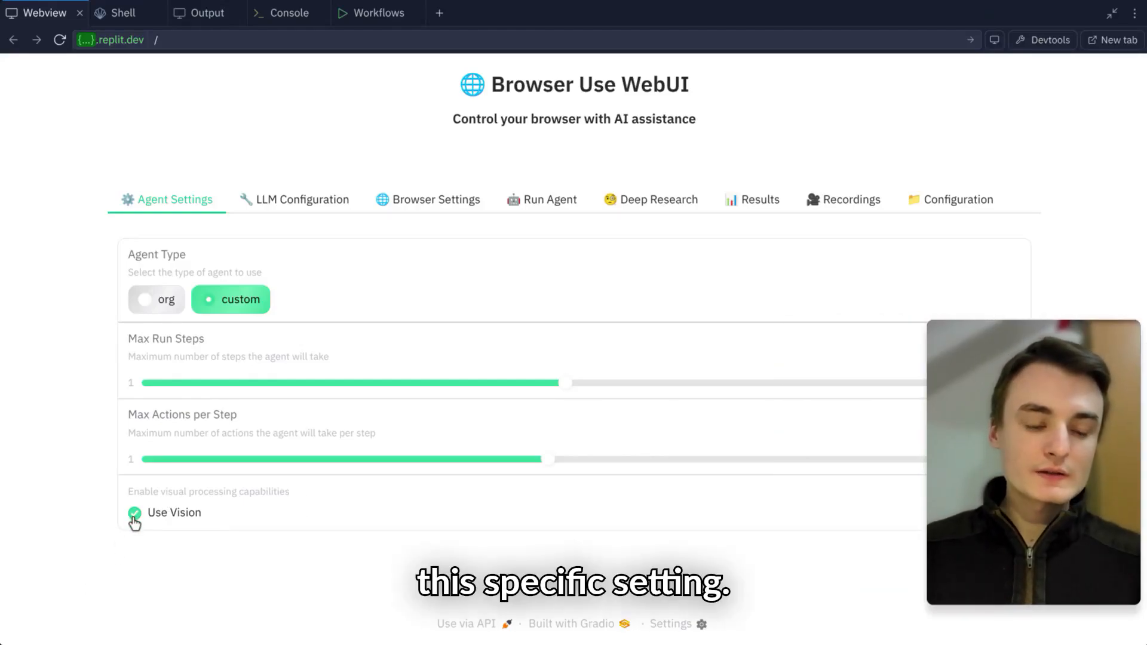
{"action": "left_click", "coordinate": [135, 513]}
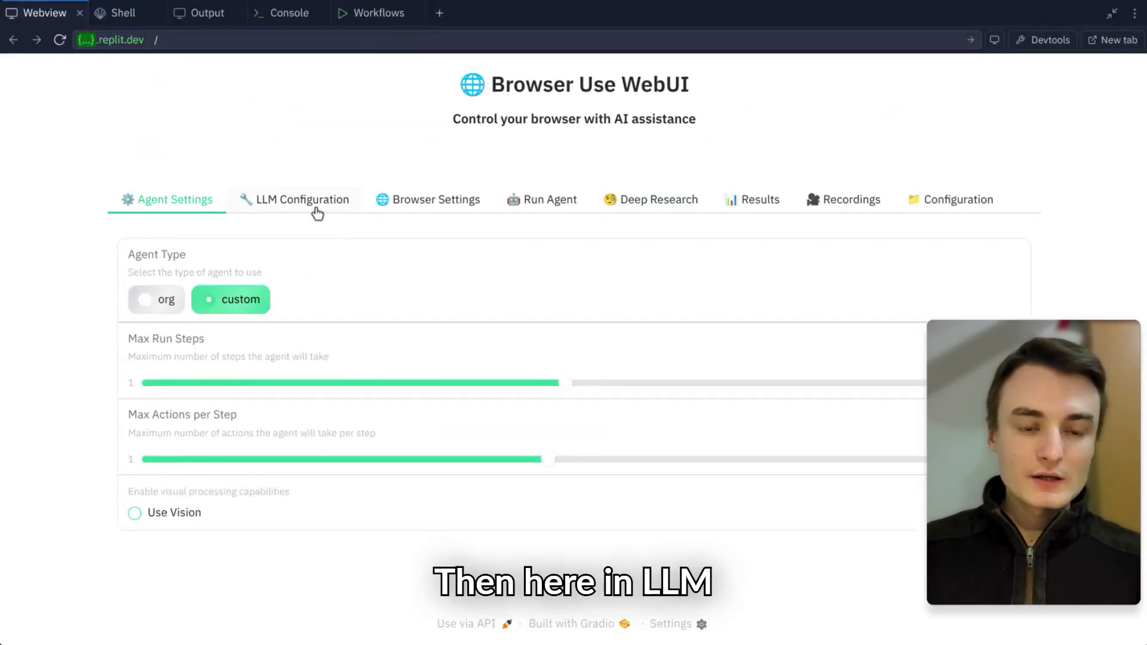
Step: In LLM Configuration, choose provider google with gemini-2.0-flash-thinking-exp-01-21 at temperature 0.8, ready for the API key
{"action": "left_click", "coordinate": [302, 199]}
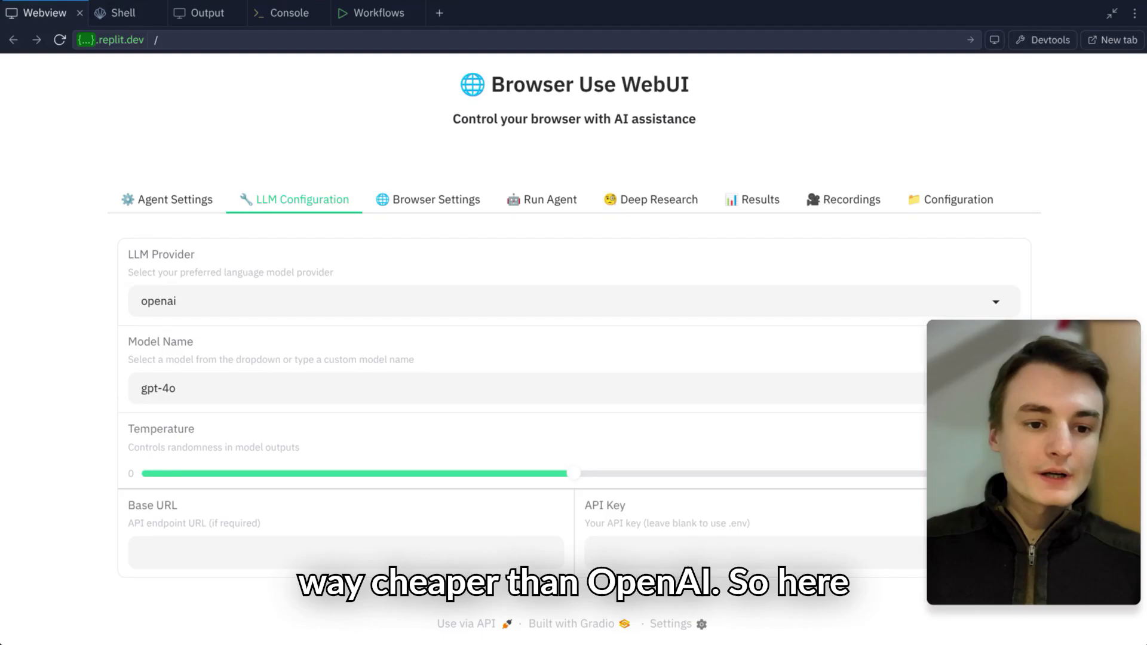
{"action": "left_click", "coordinate": [566, 301]}
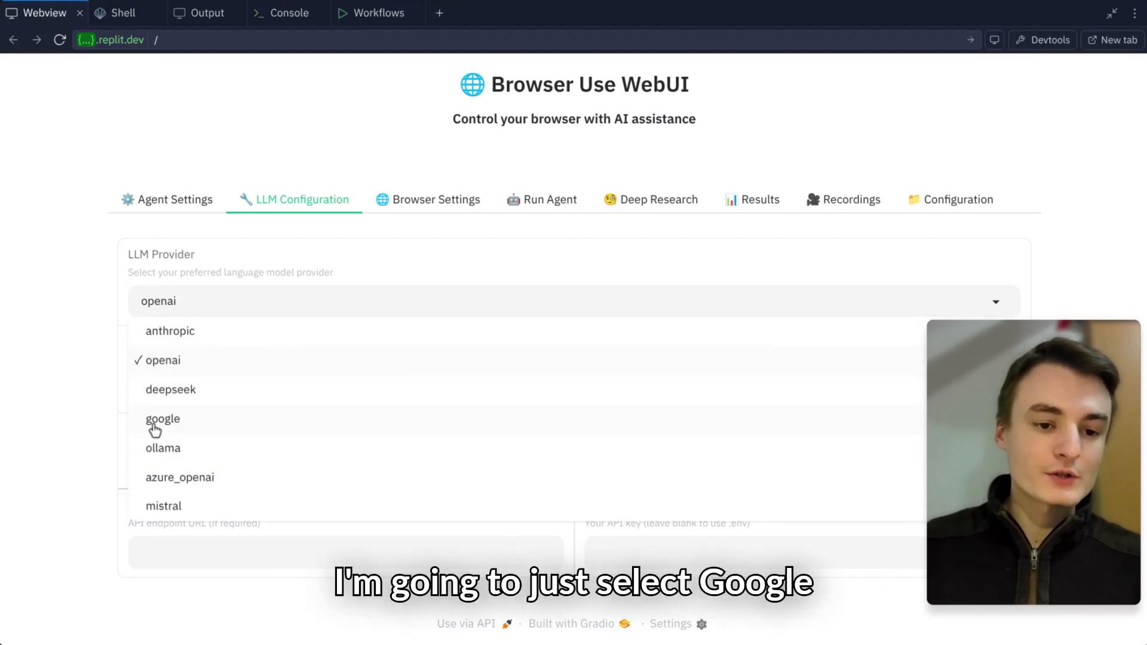
{"action": "left_click", "coordinate": [162, 419]}
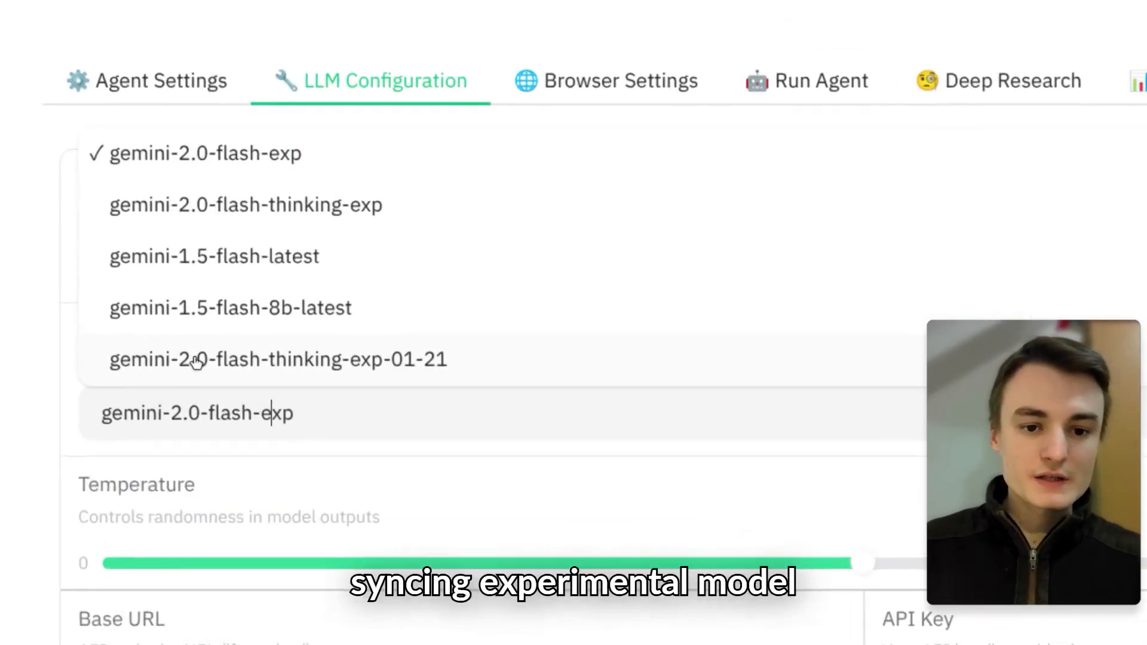
{"action": "left_click", "coordinate": [278, 360]}
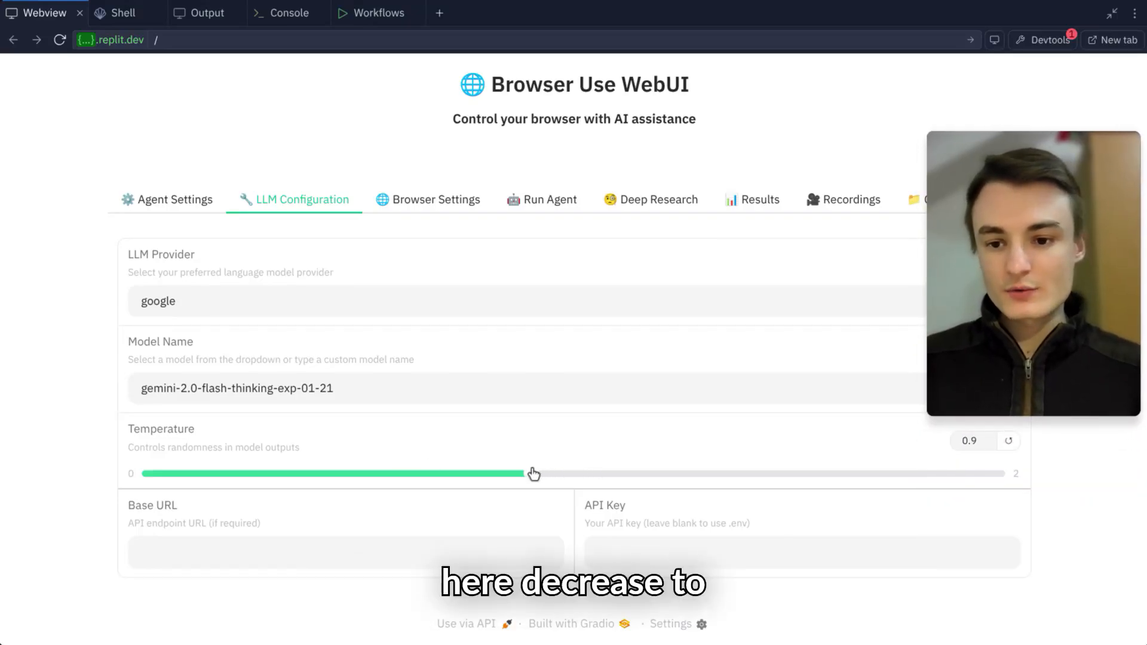
{"action": "left_click_drag", "start_coordinate": [534, 473], "coordinate": [501, 474]}
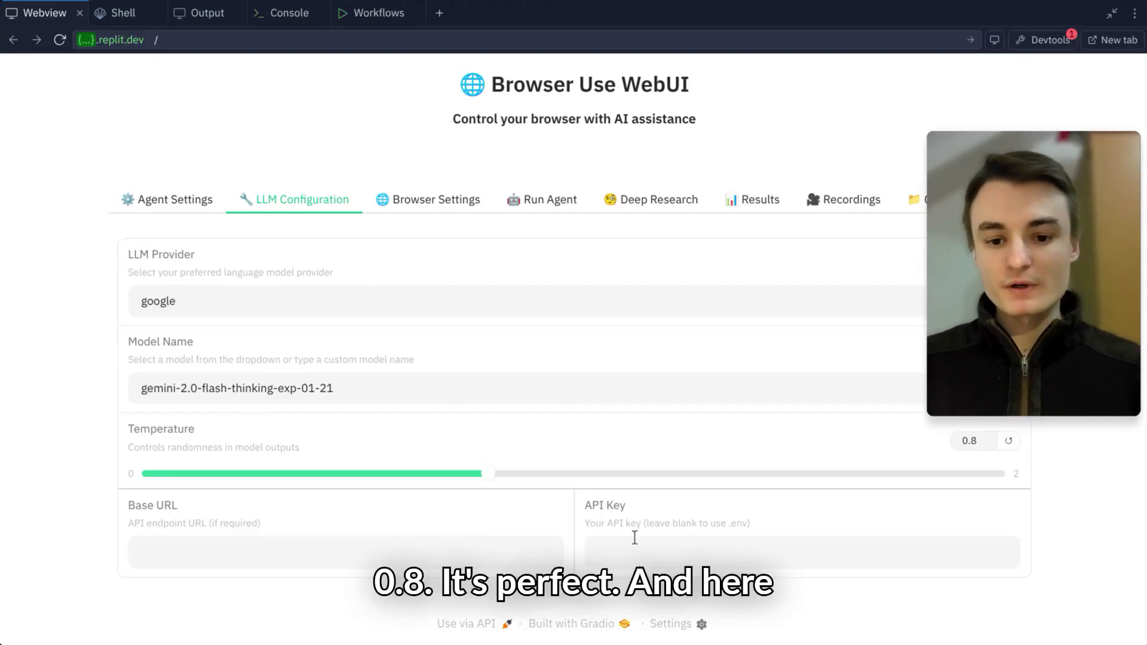
{"action": "left_click", "coordinate": [637, 552]}
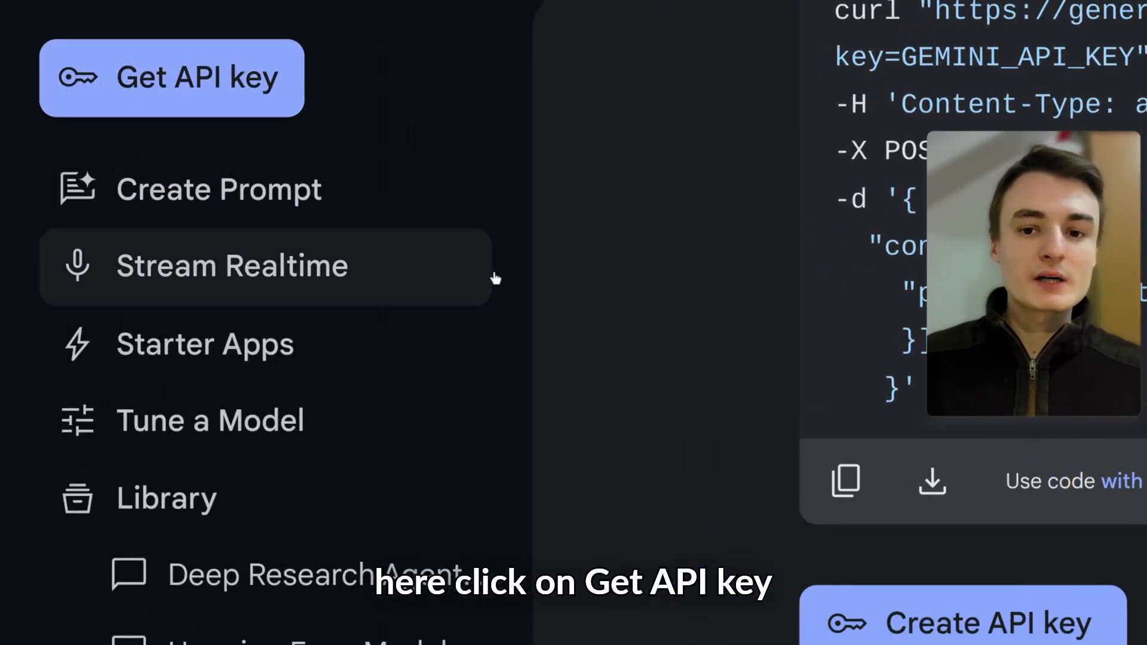
Step: Get an API key from Google AI Studio for the WebUI's API Key field
{"action": "left_click", "coordinate": [171, 77]}
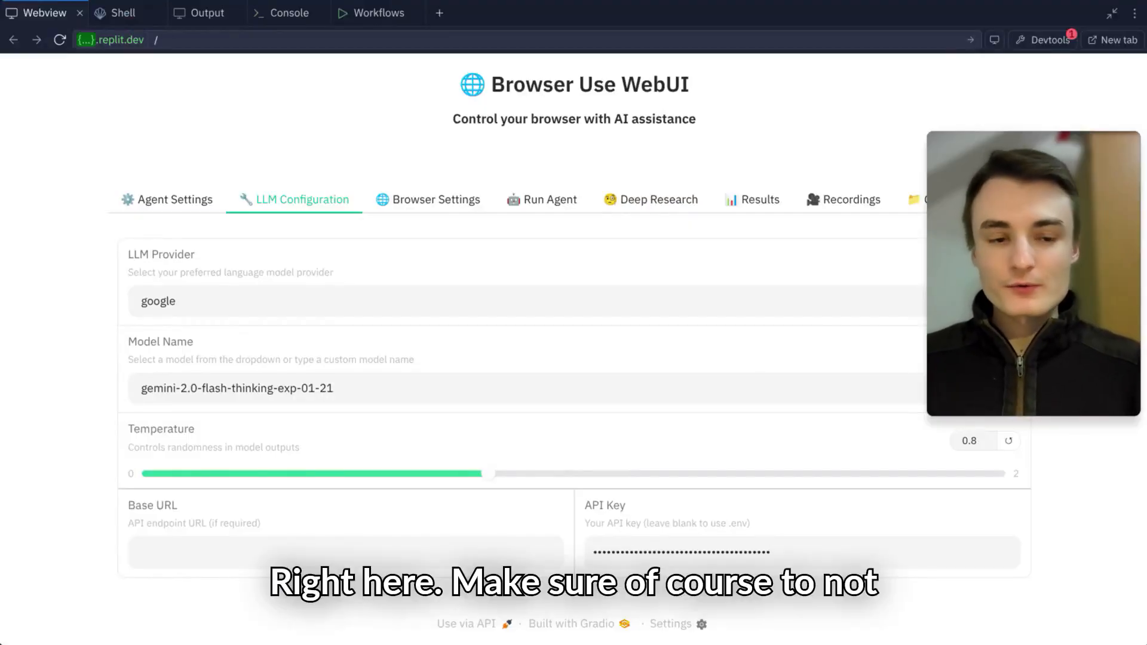
{"action": "mouse_move", "coordinate": [440, 215]}
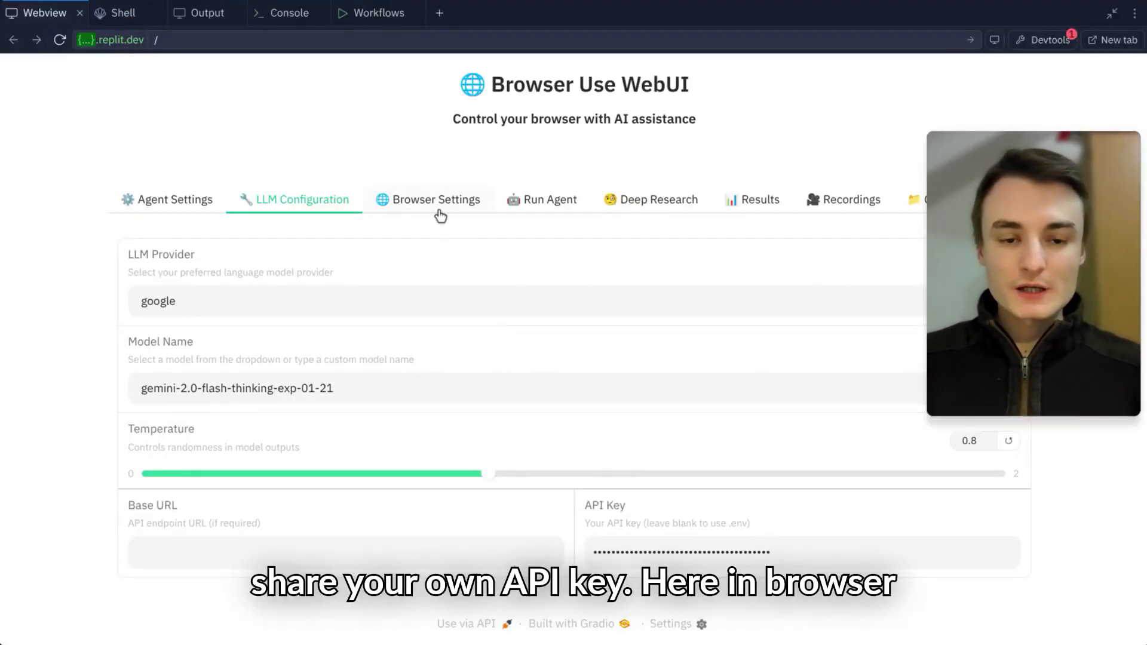
Step: Go through Browser Settings to the Deep Research page and select the whole reinforcement learning research task prompt
{"action": "left_click", "coordinate": [437, 199]}
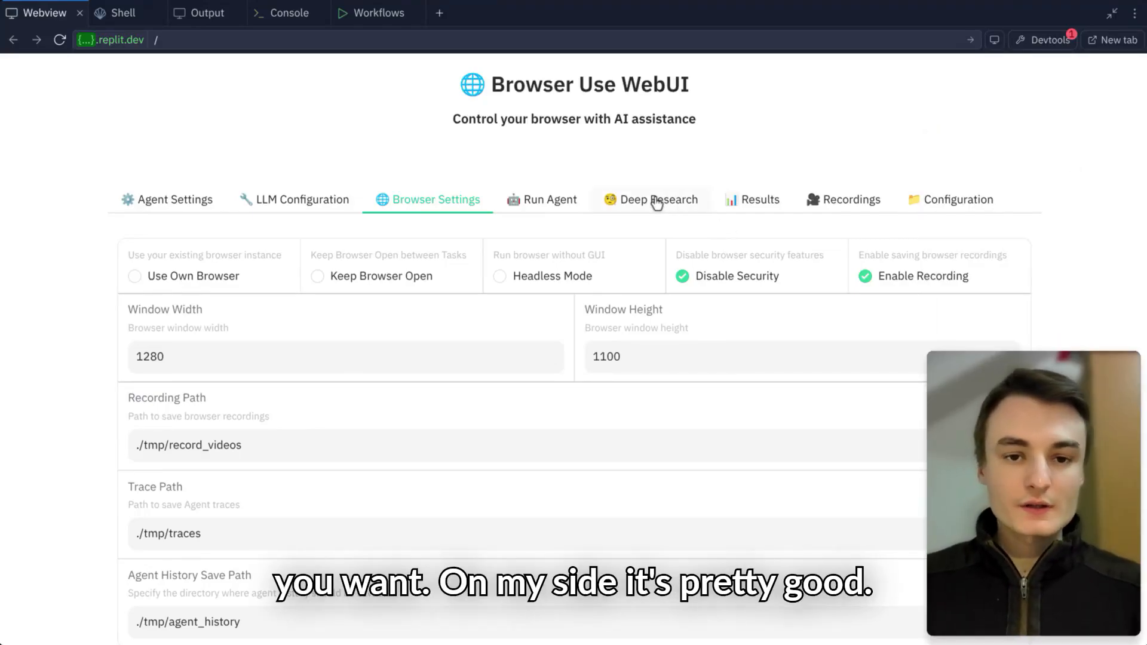
{"action": "left_click", "coordinate": [657, 199]}
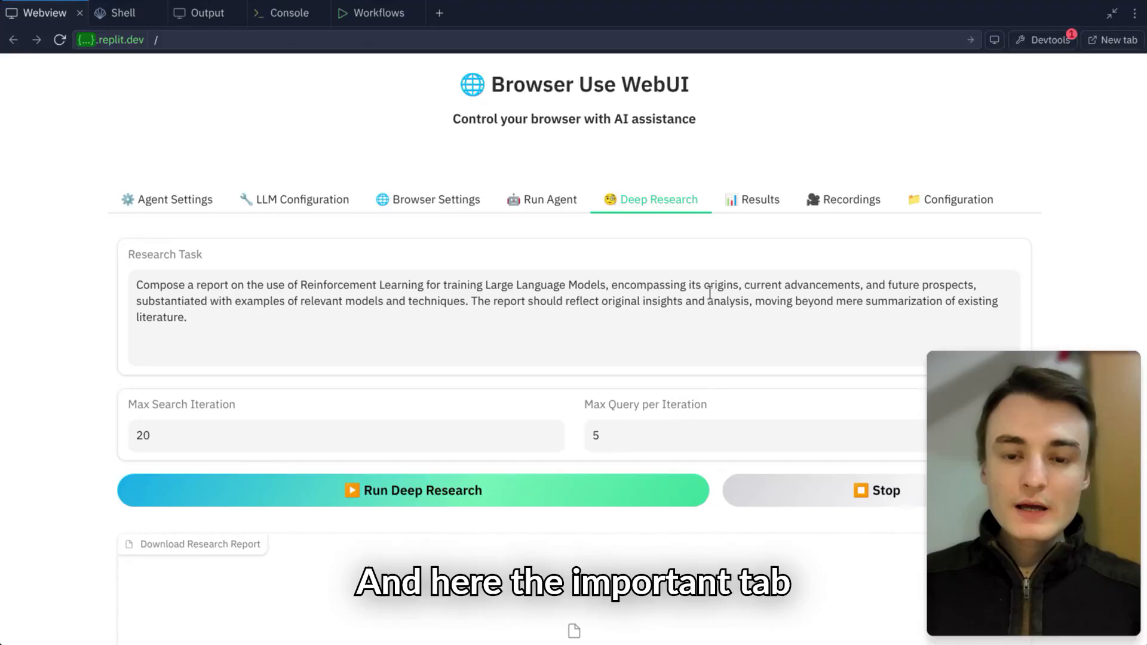
{"action": "mouse_move", "coordinate": [661, 214]}
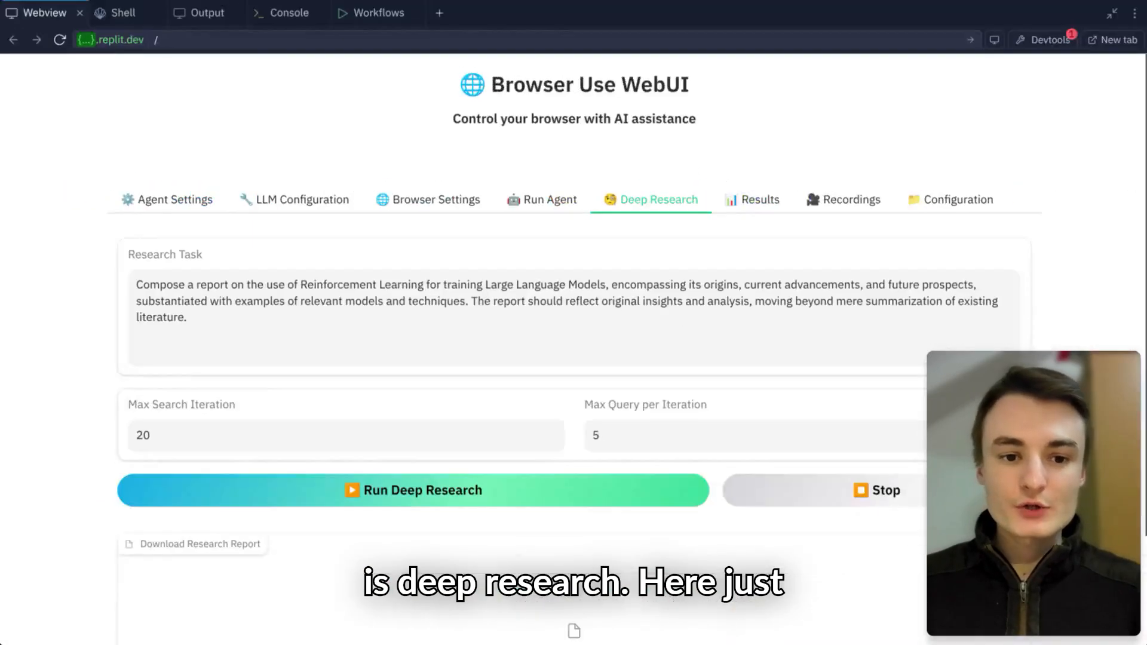
{"action": "triple_click", "coordinate": [512, 301]}
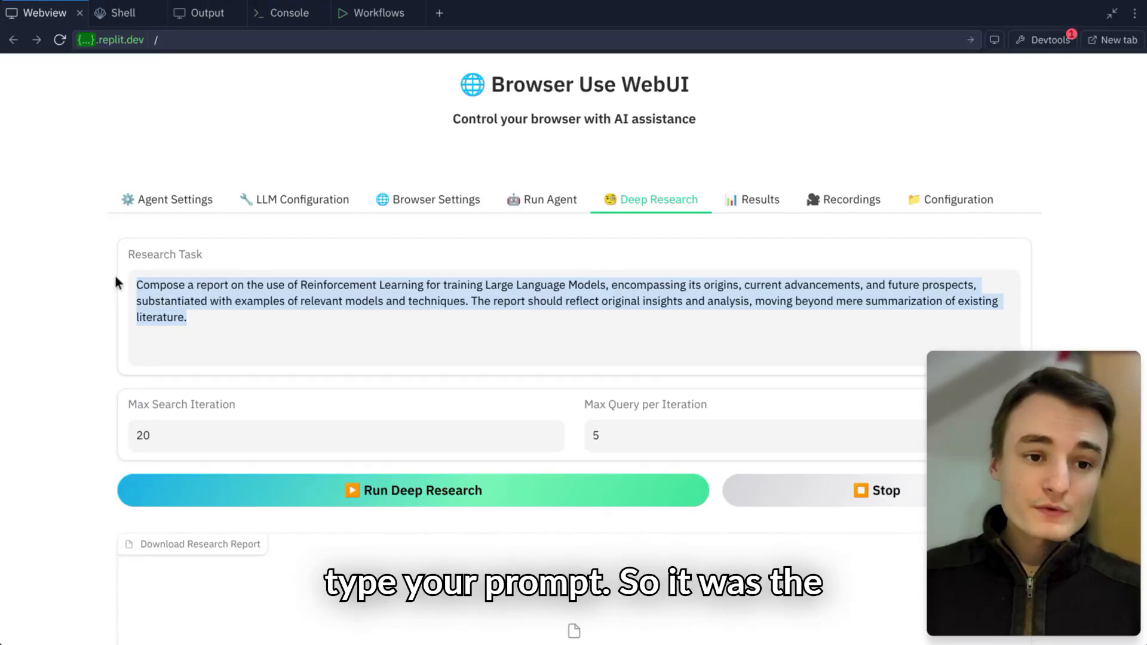
Step: Keep the default research task and lower Max Search Iteration from 20 to about 16
{"action": "left_click", "coordinate": [285, 324]}
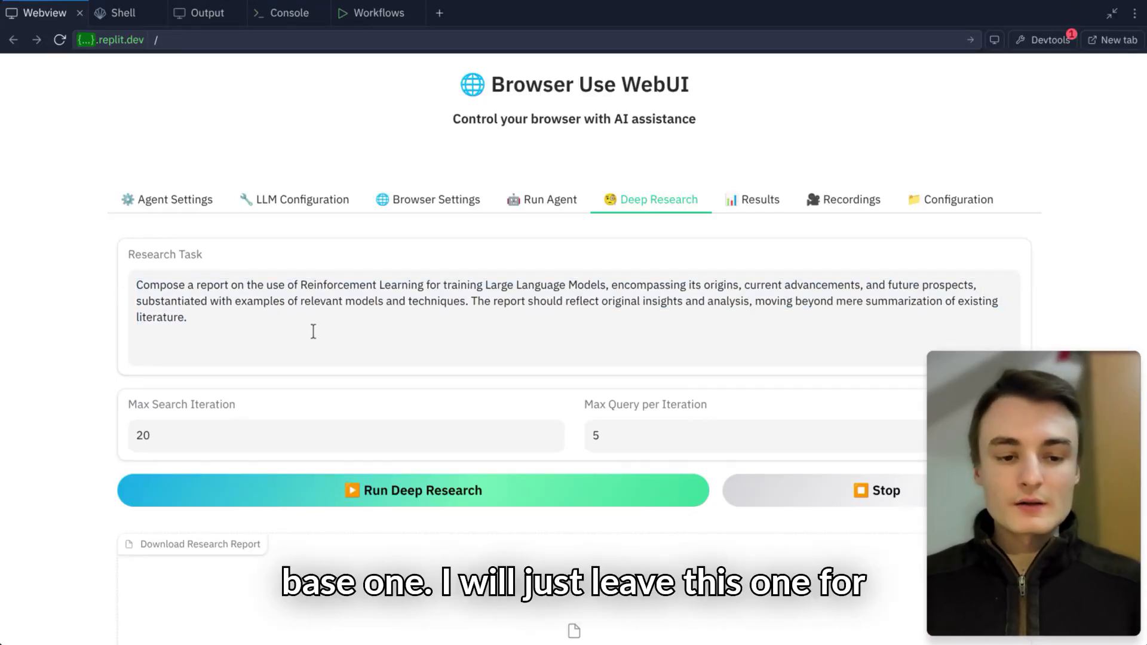
{"action": "scroll", "scroll_direction": "down", "scroll_amount": 3}
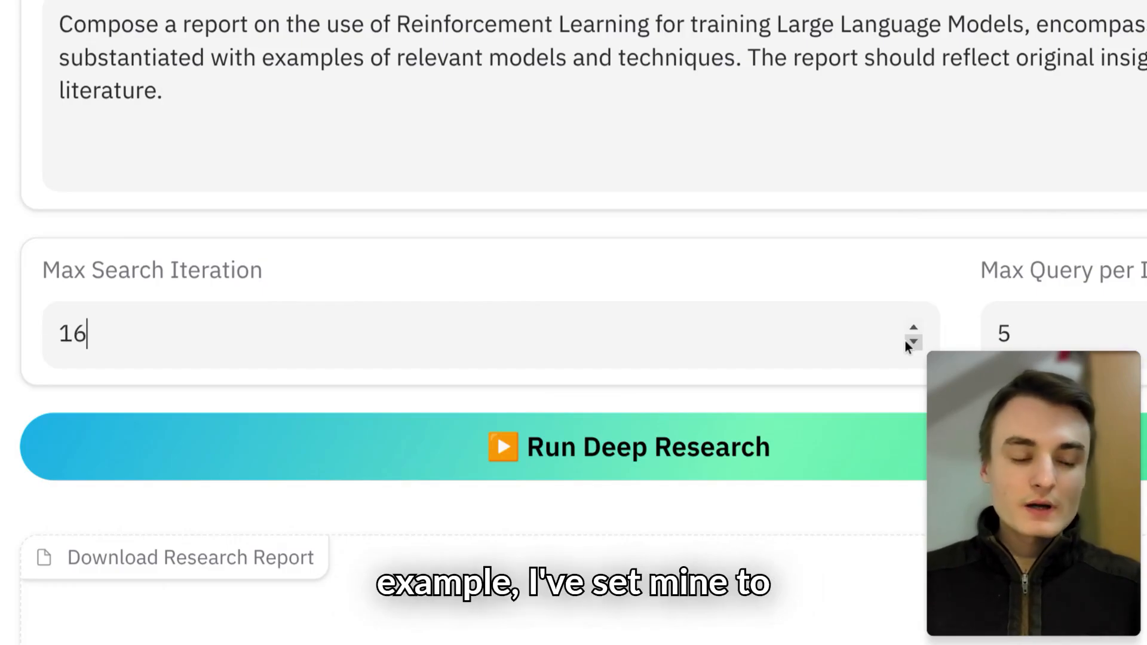
{"action": "left_click", "coordinate": [912, 346]}
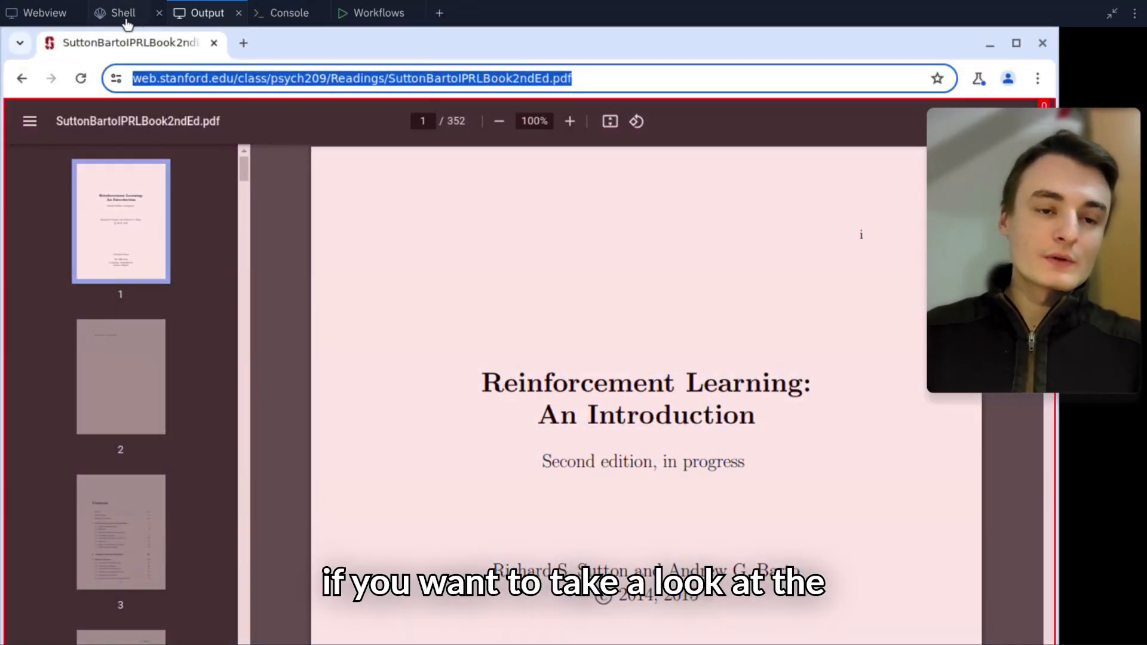
{"action": "left_click", "coordinate": [122, 12]}
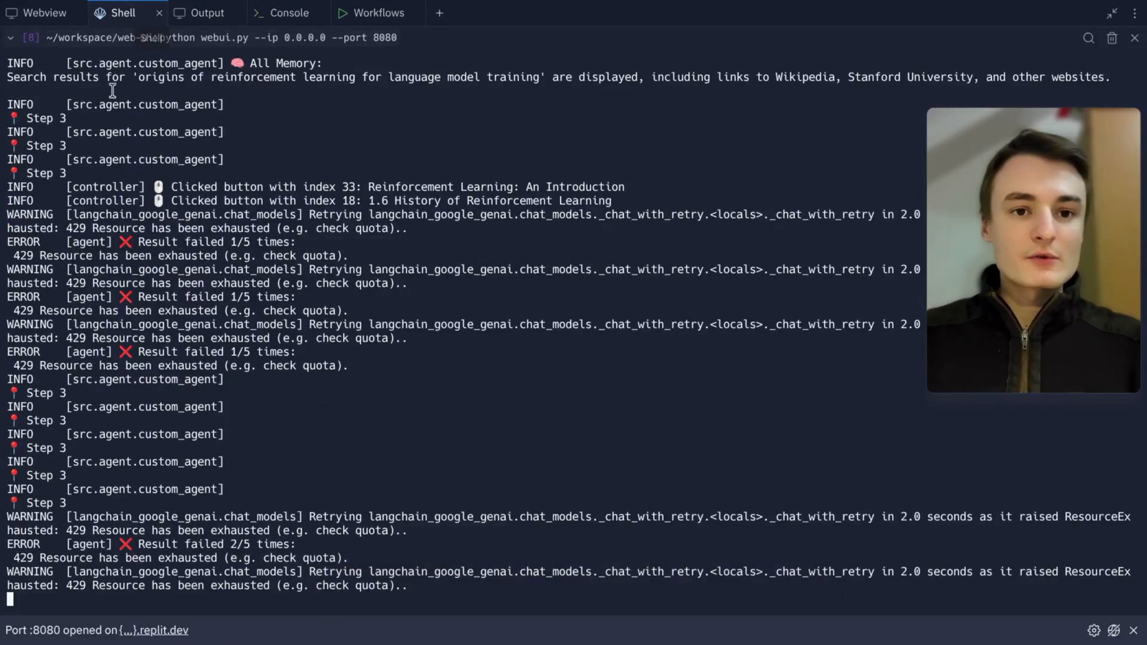
{"action": "scroll", "scroll_direction": "down", "scroll_amount": 3}
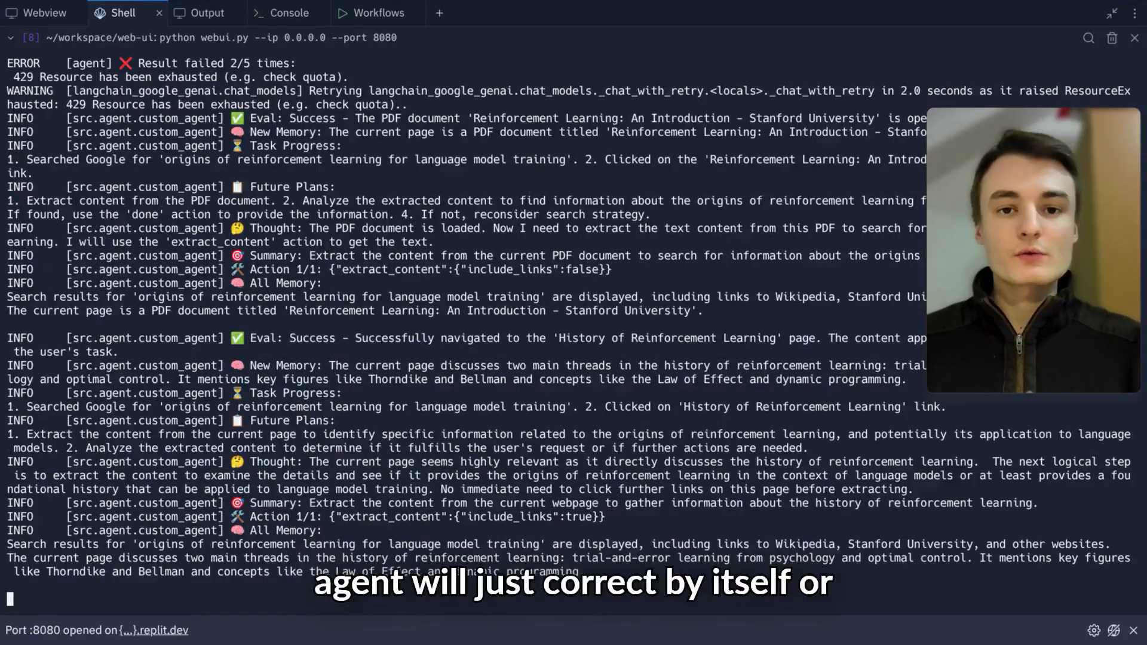
{"action": "scroll", "scroll_direction": "down", "scroll_amount": 3}
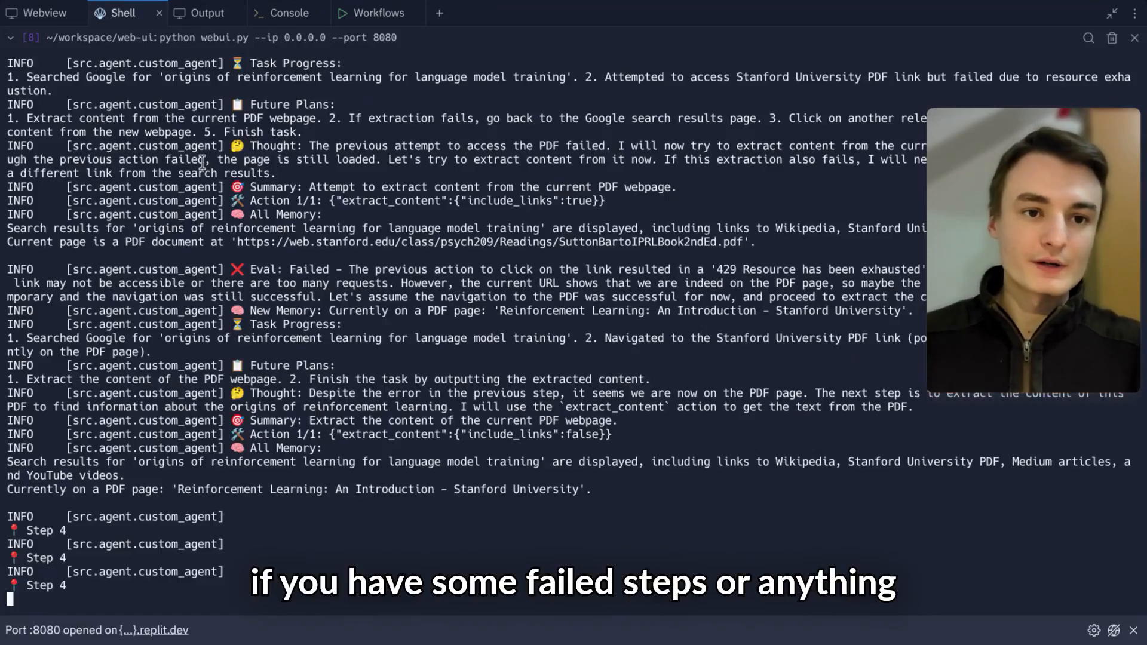
{"action": "left_click", "coordinate": [207, 12]}
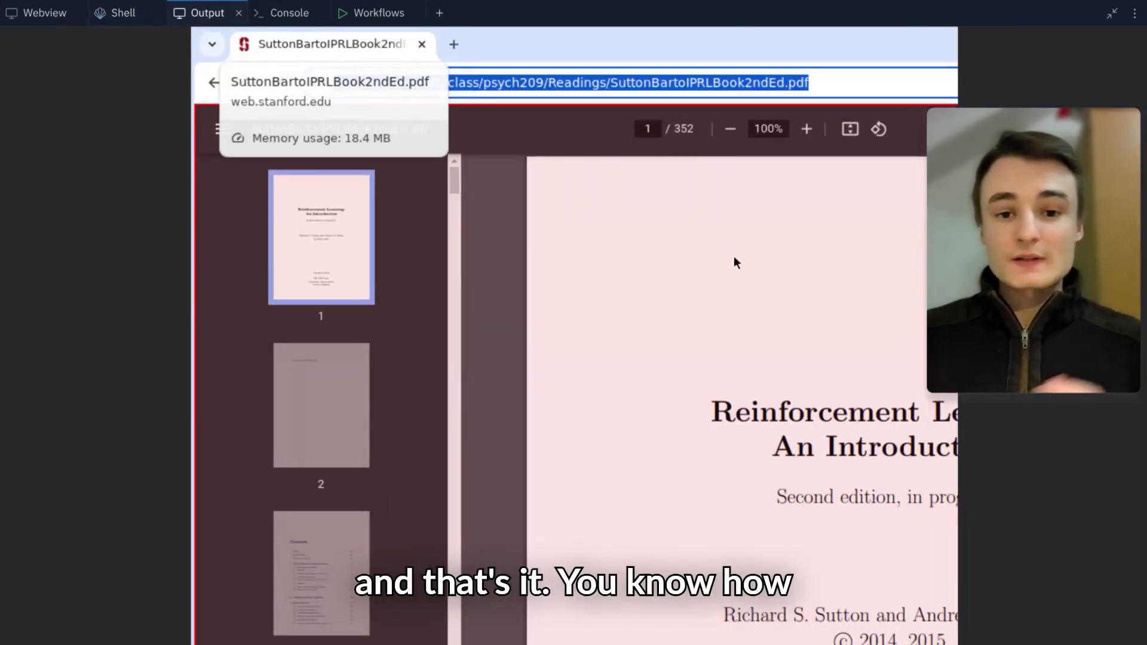